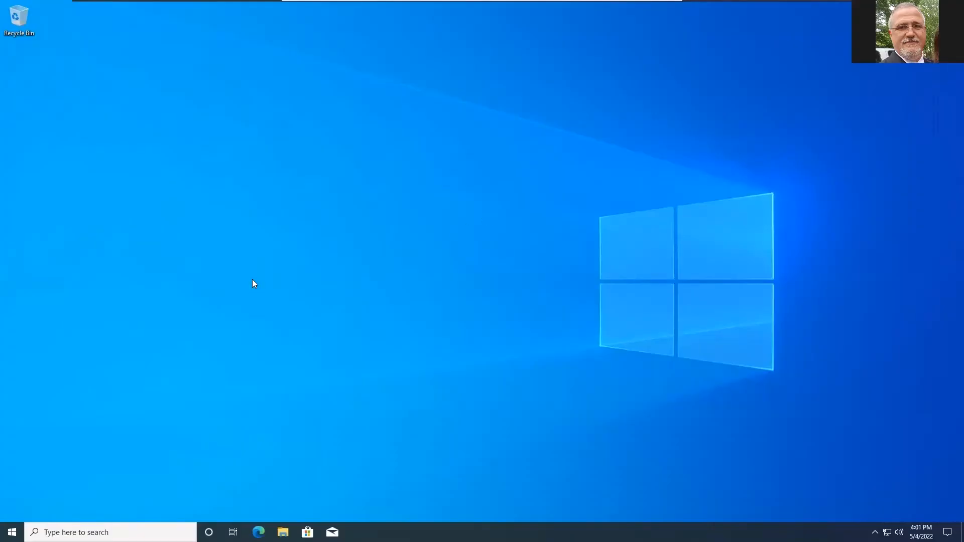
pyautogui.moveTo(301, 416)
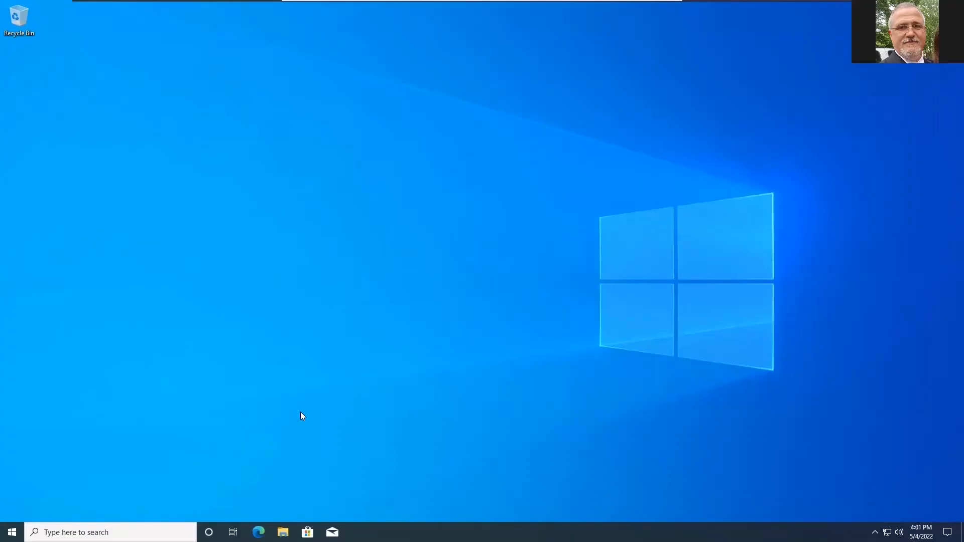
# Step: Browse in File Explorer to This PC > Local Disk (C:) > VM_Teams_opt
pyautogui.click(282, 532)
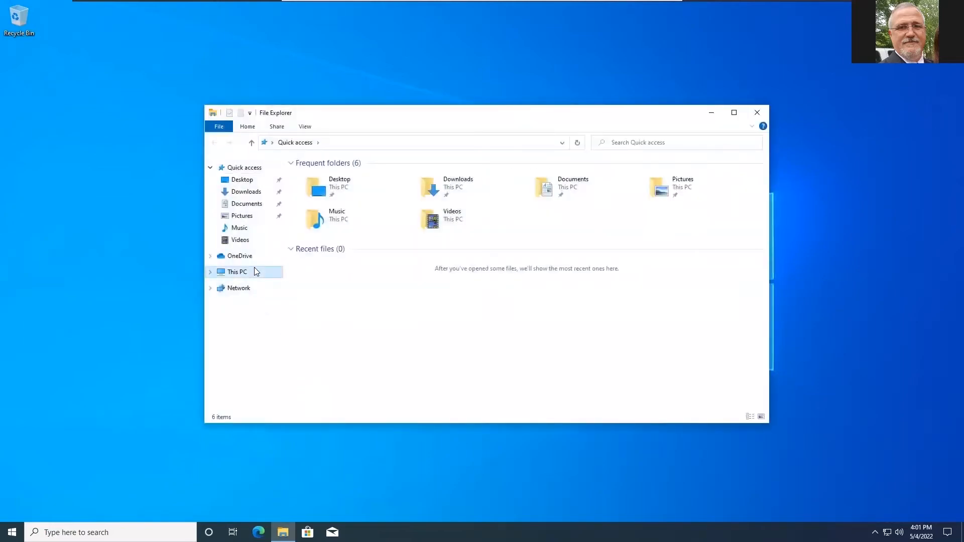
pyautogui.click(237, 271)
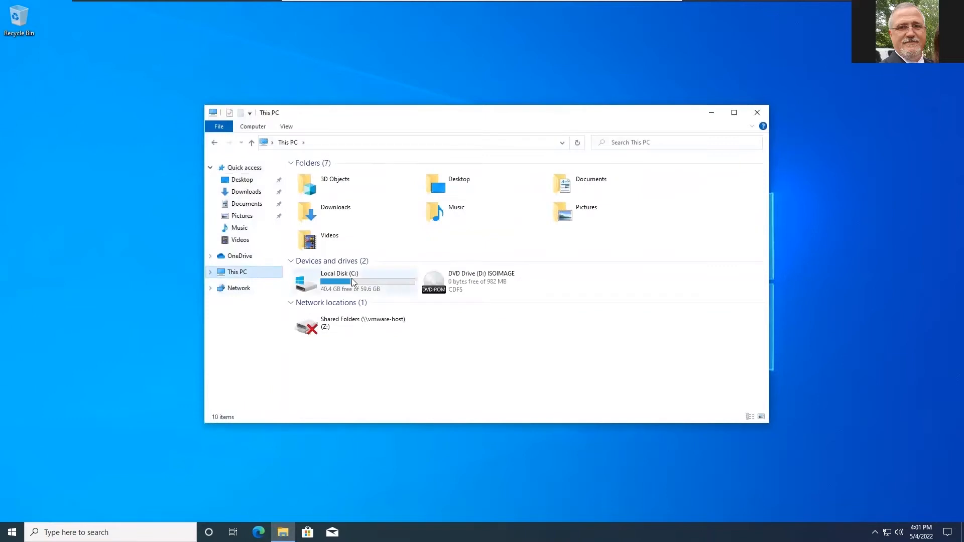
pyautogui.doubleClick(339, 281)
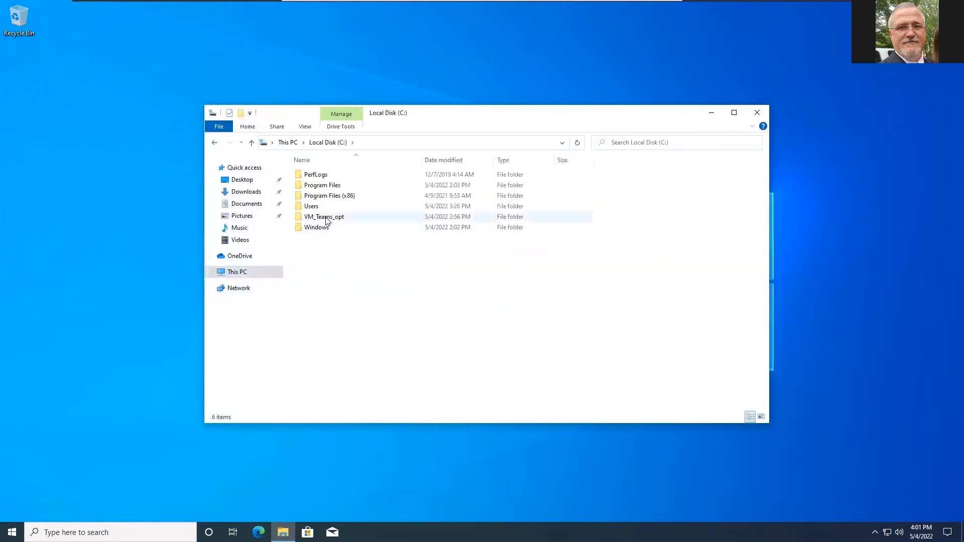
pyautogui.click(323, 217)
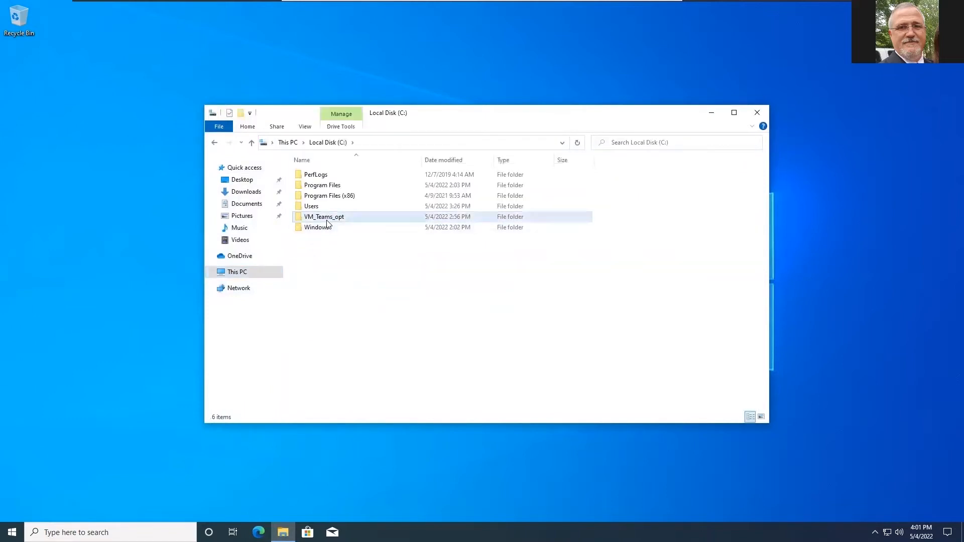
pyautogui.doubleClick(324, 217)
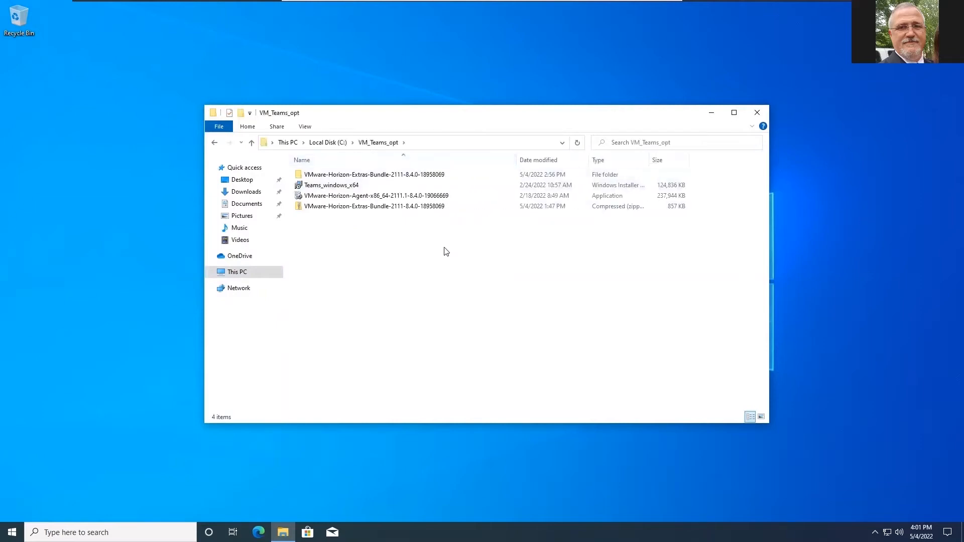
# Step: Review the Teams_windows_x64 installer, Horizon Agent installer and Extras Bundle folder, selecting the Horizon Agent installer
pyautogui.click(332, 185)
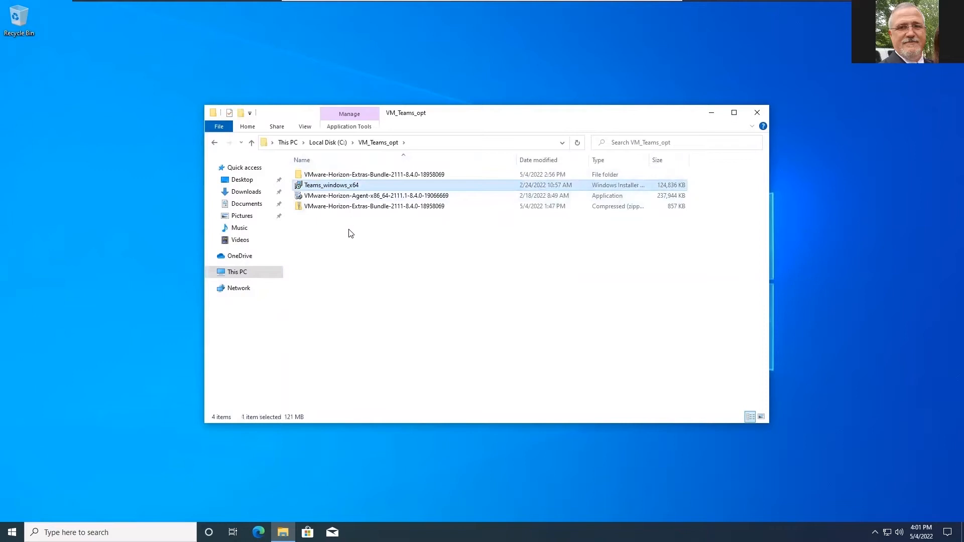
pyautogui.click(374, 196)
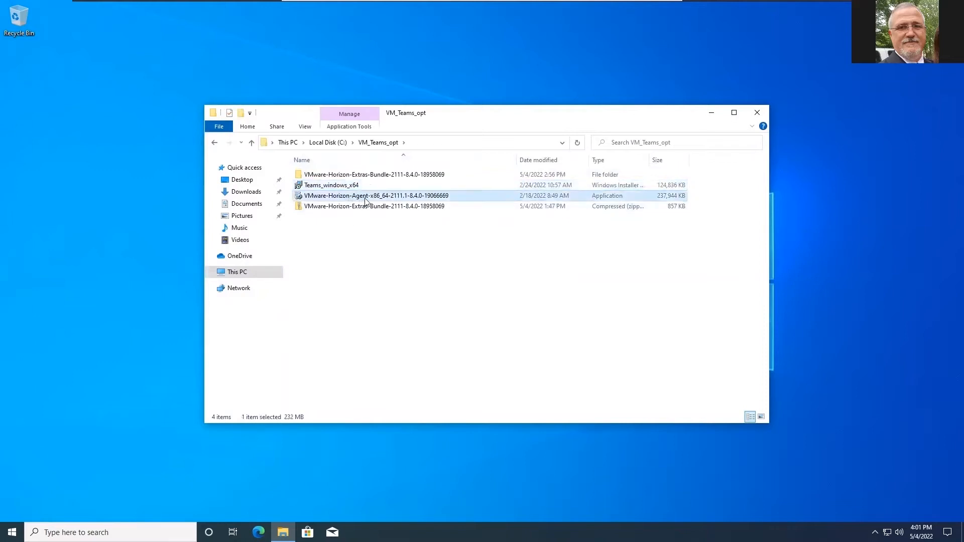
pyautogui.moveTo(375, 182)
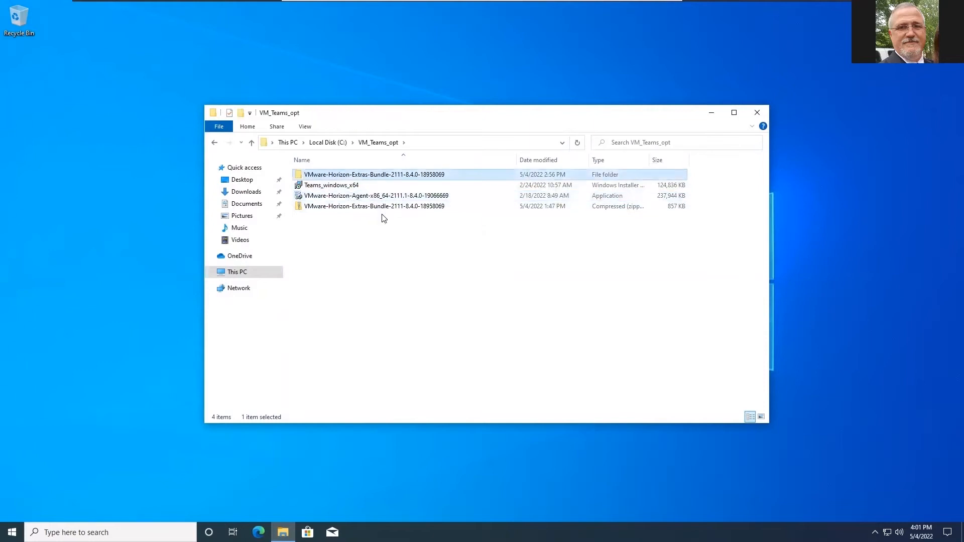
pyautogui.click(330, 228)
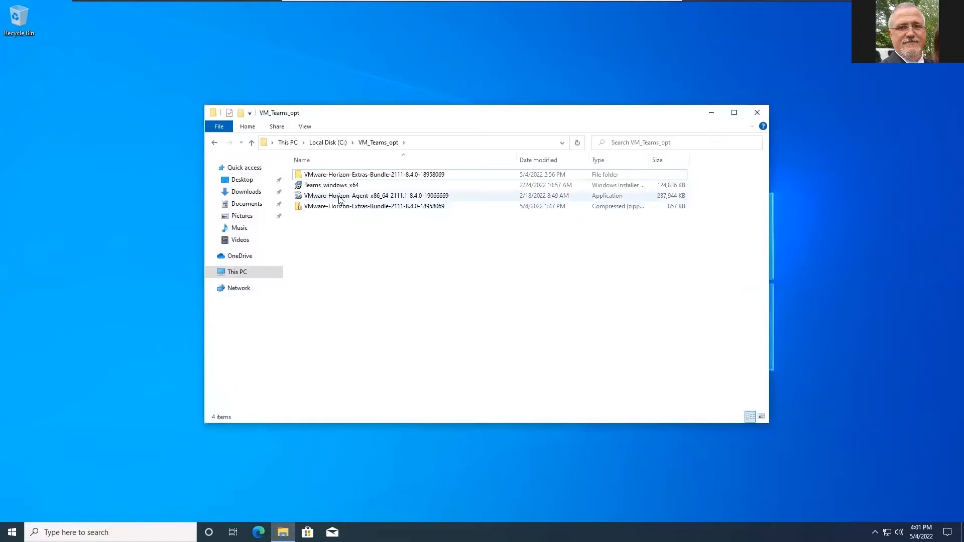
pyautogui.click(377, 196)
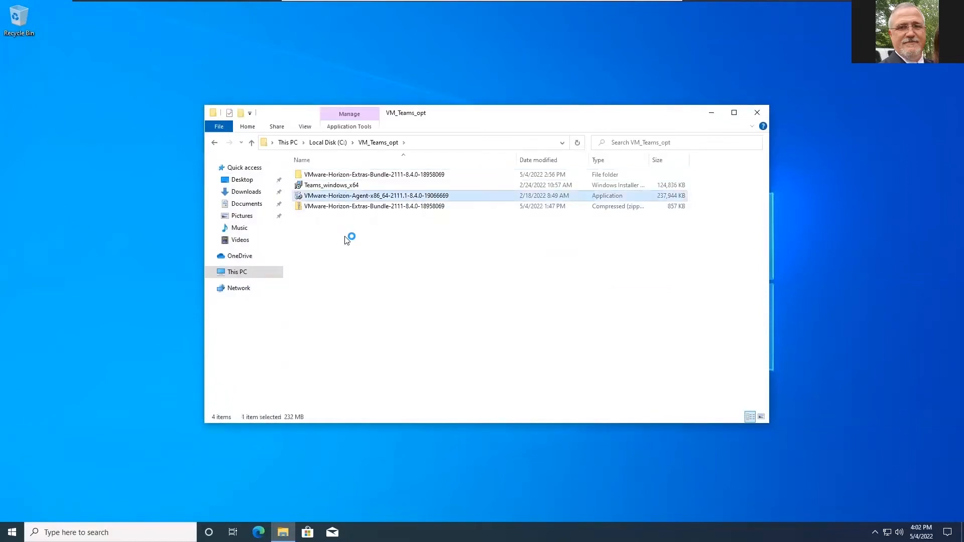
# Step: Launch the Horizon Agent installer with UAC approval and accept the license agreement
pyautogui.doubleClick(376, 196)
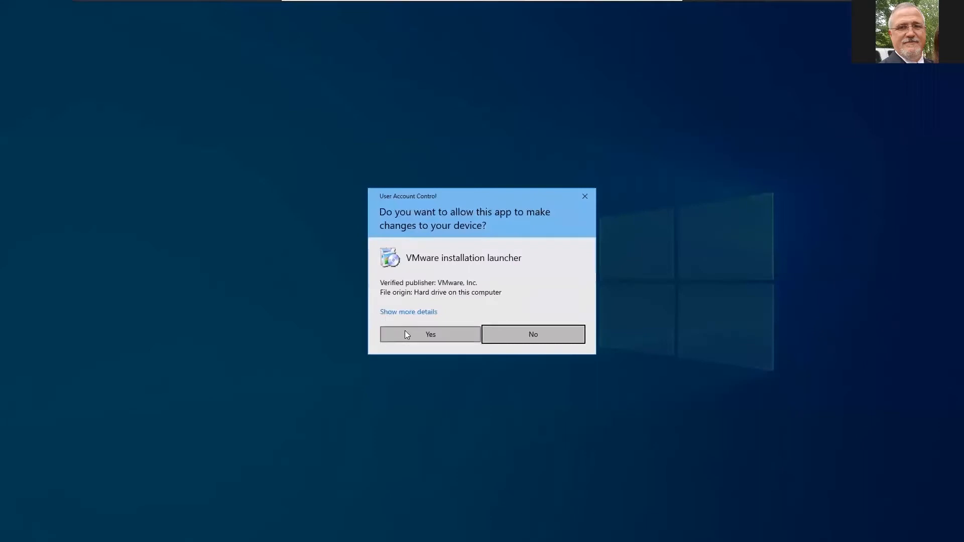
pyautogui.click(430, 333)
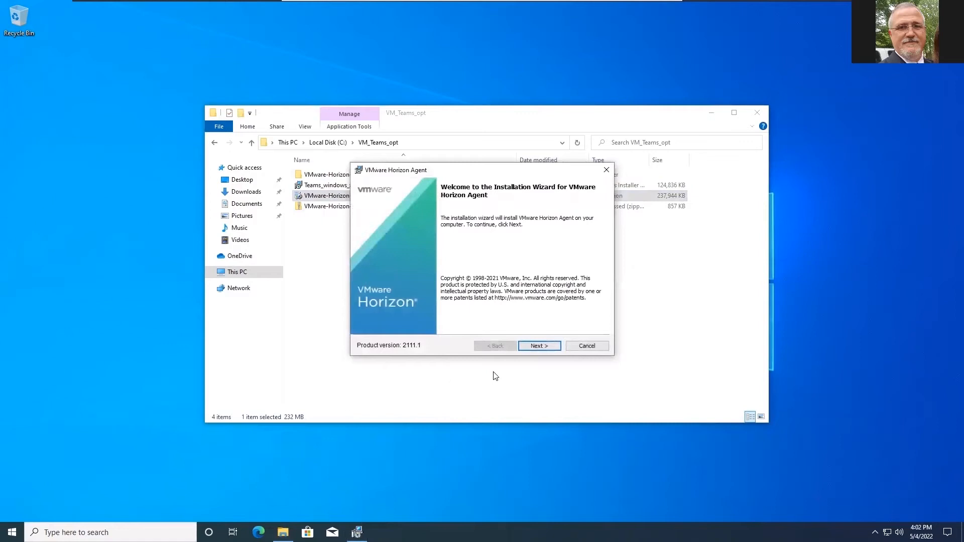
pyautogui.click(538, 346)
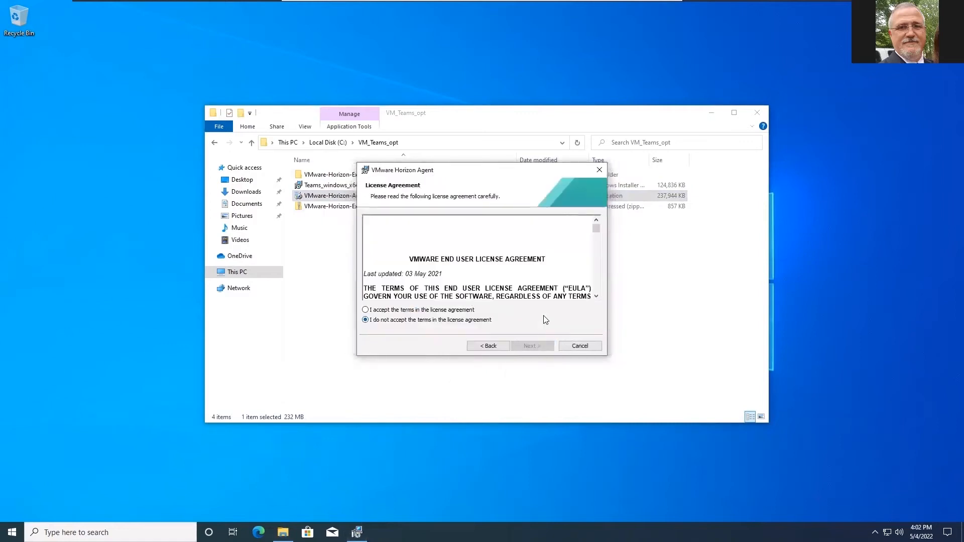
pyautogui.click(365, 309)
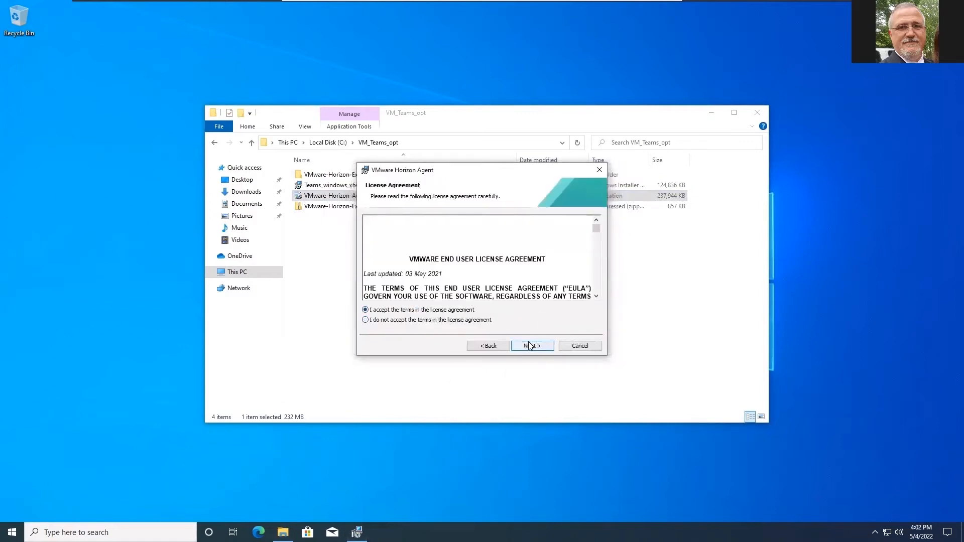
pyautogui.click(532, 345)
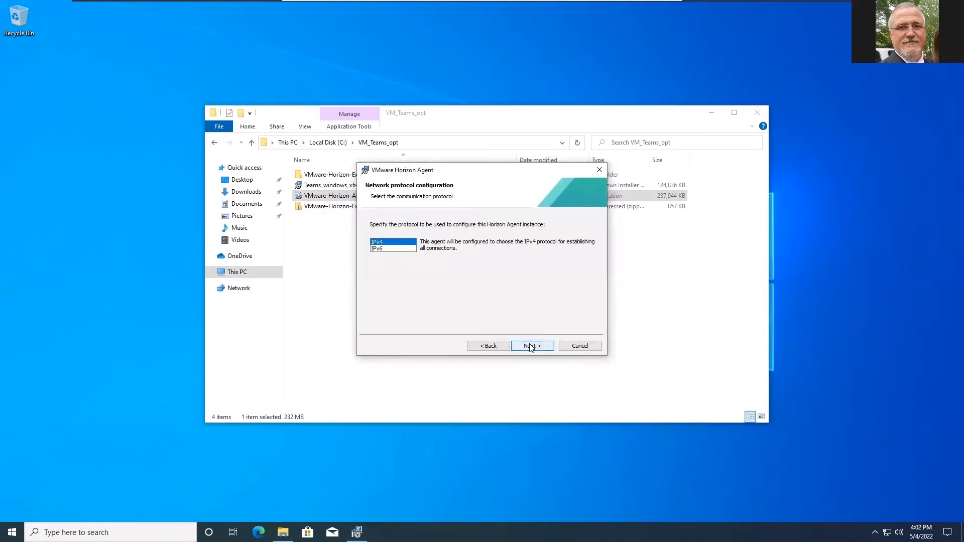
# Step: Install Horizon Agent 2111.1 with IPv4 and the default features, then finish the wizard
pyautogui.click(531, 345)
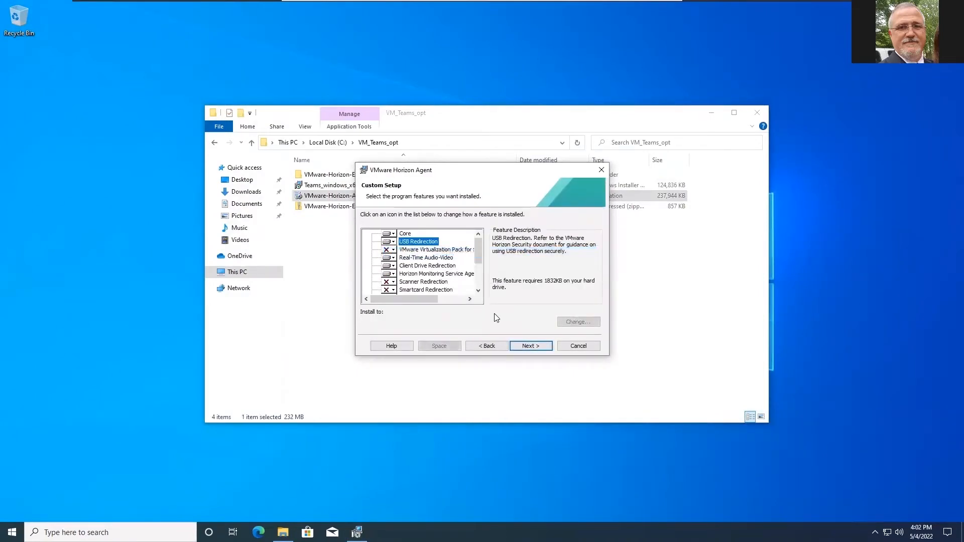
pyautogui.click(530, 345)
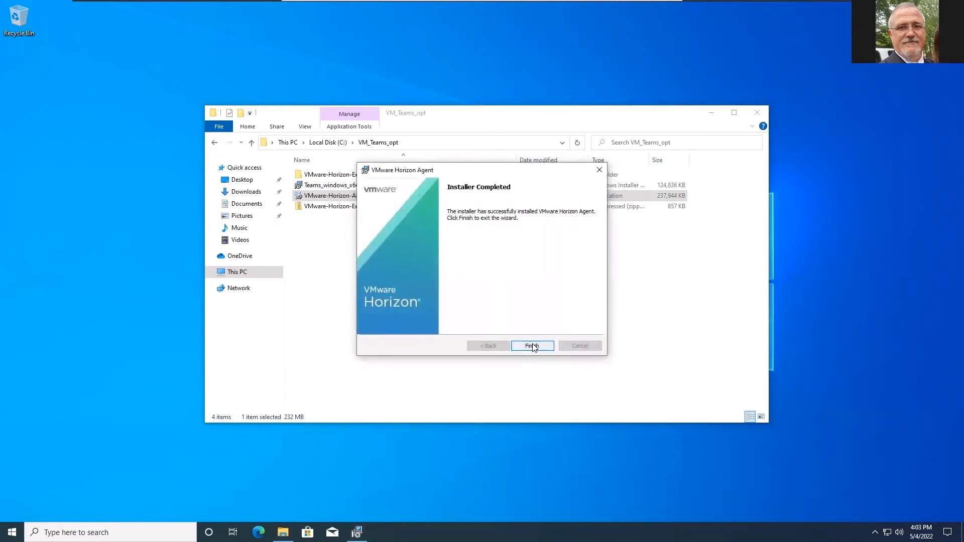
pyautogui.click(532, 344)
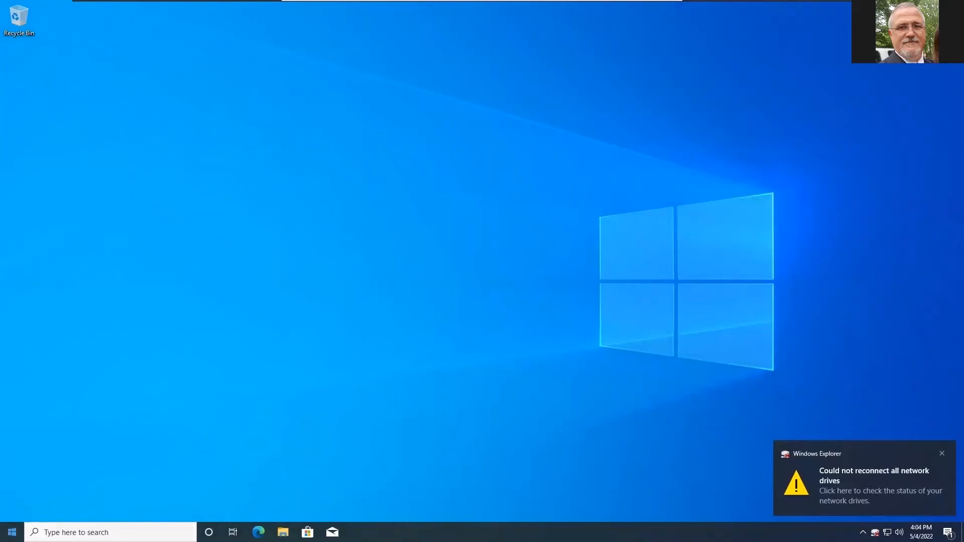
# Step: Confirm VMware Horizon Agent 8.4.0 appears in Settings' Apps & features list, then close Settings
pyautogui.rightClick(11, 532)
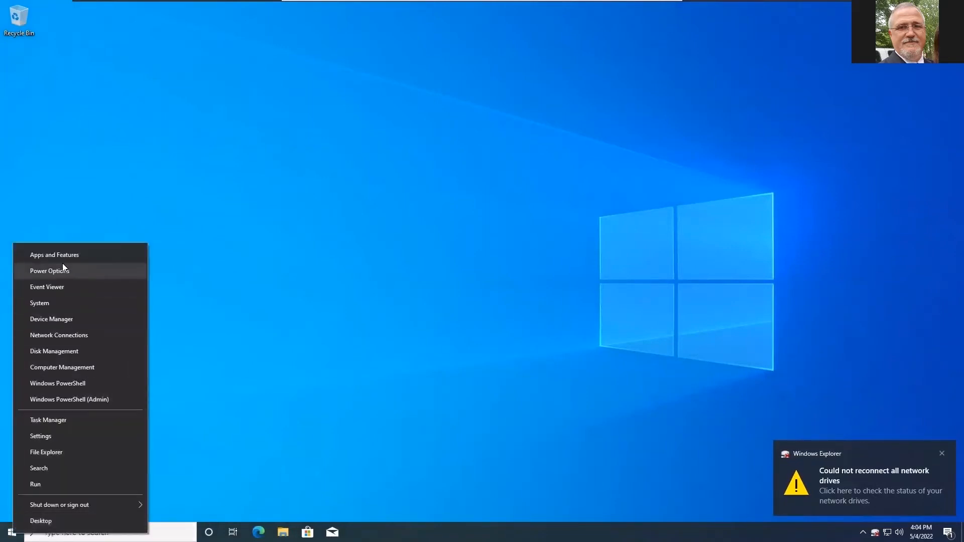
pyautogui.click(40, 436)
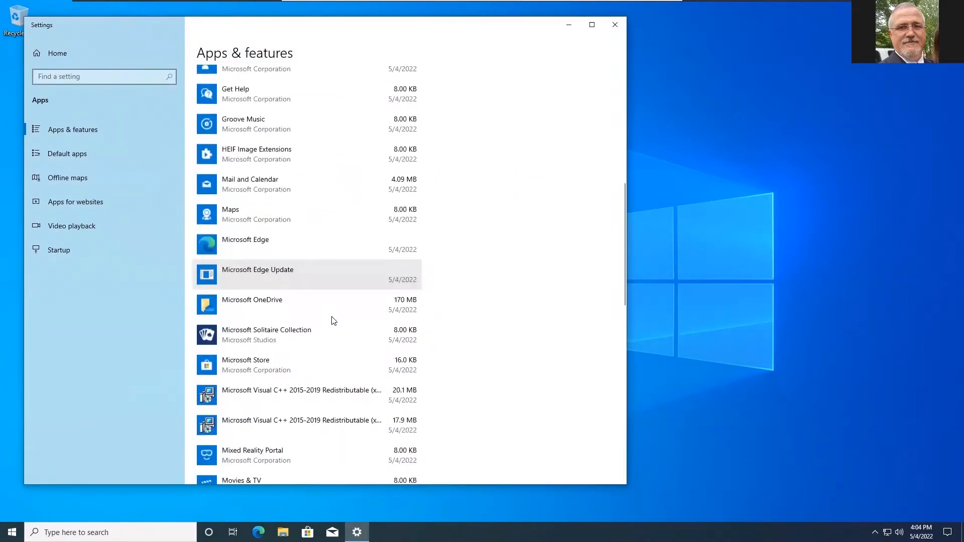
pyautogui.scroll(-3)
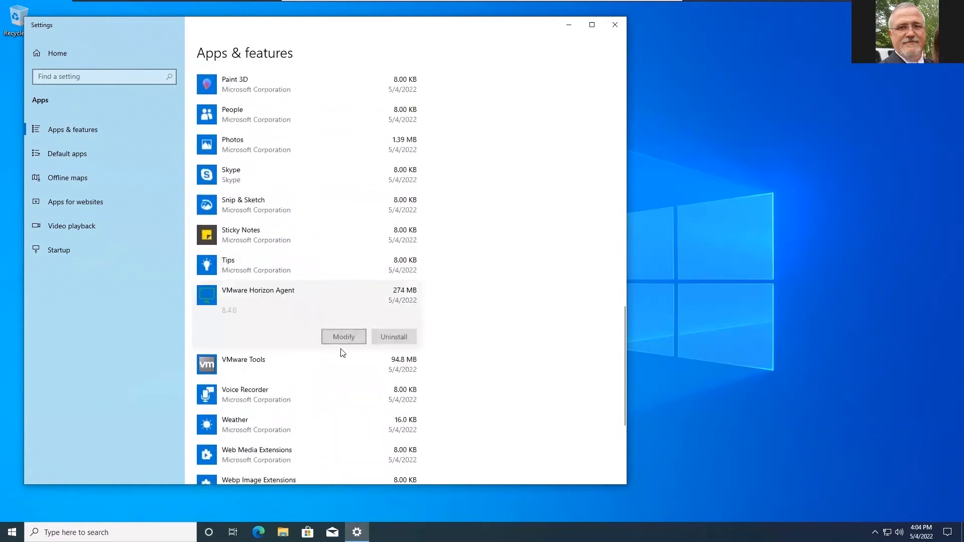
pyautogui.moveTo(250, 322)
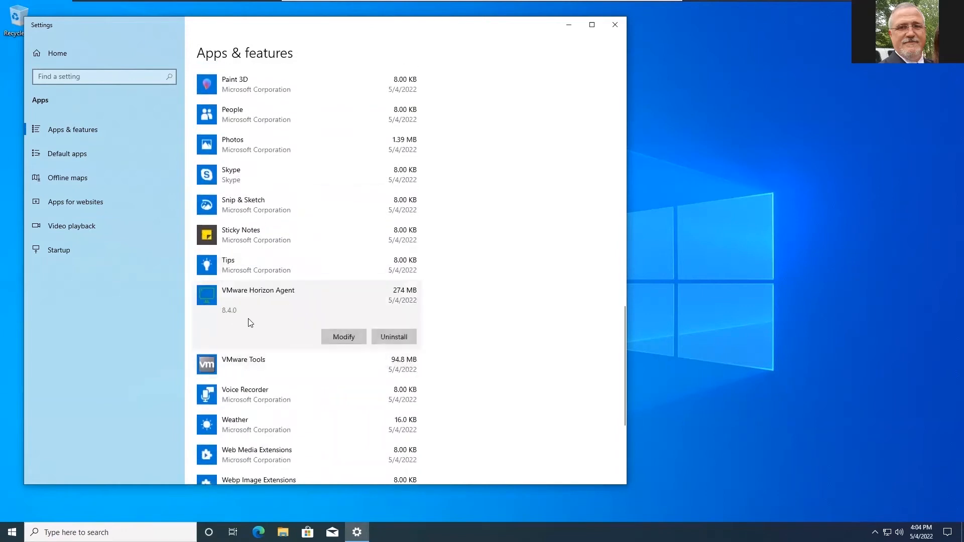
pyautogui.moveTo(615, 24)
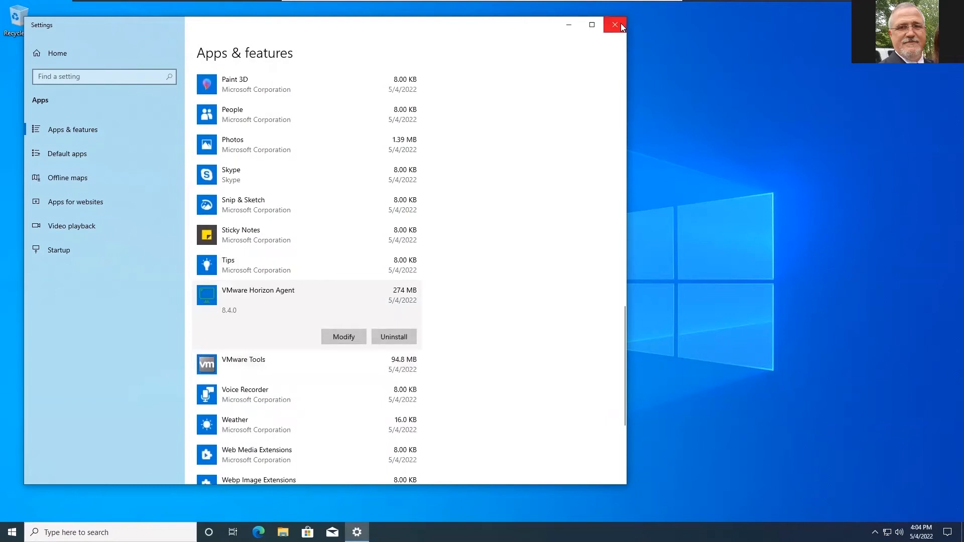
pyautogui.click(613, 24)
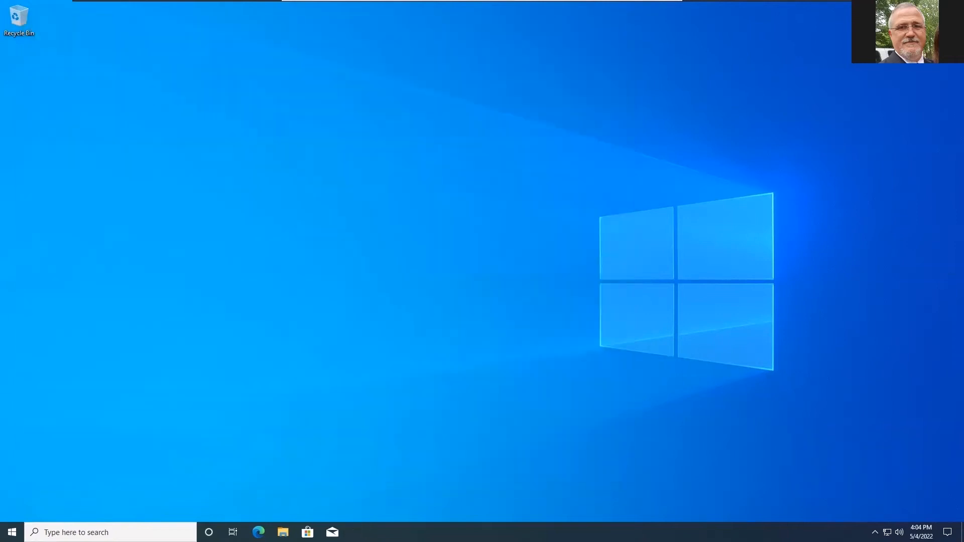
# Step: Select every language folder and ADMX file in the extracted Horizon Extras Bundle folder
pyautogui.click(282, 533)
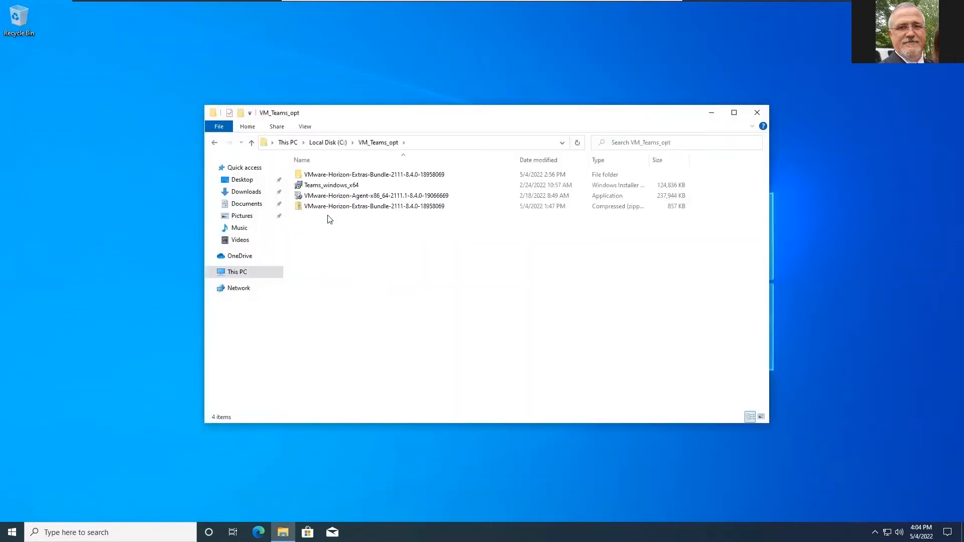
pyautogui.doubleClick(372, 173)
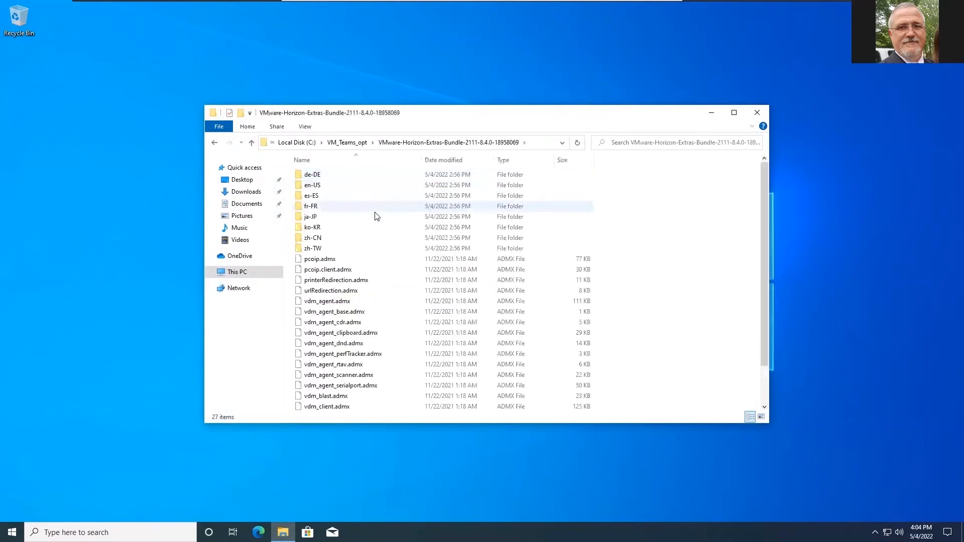
pyautogui.click(311, 174)
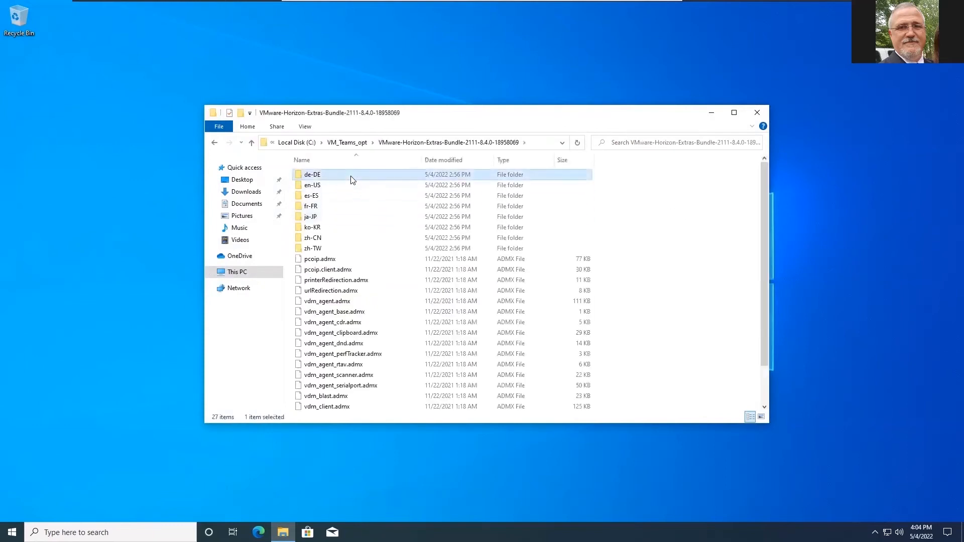
pyautogui.press('ctrl+a')
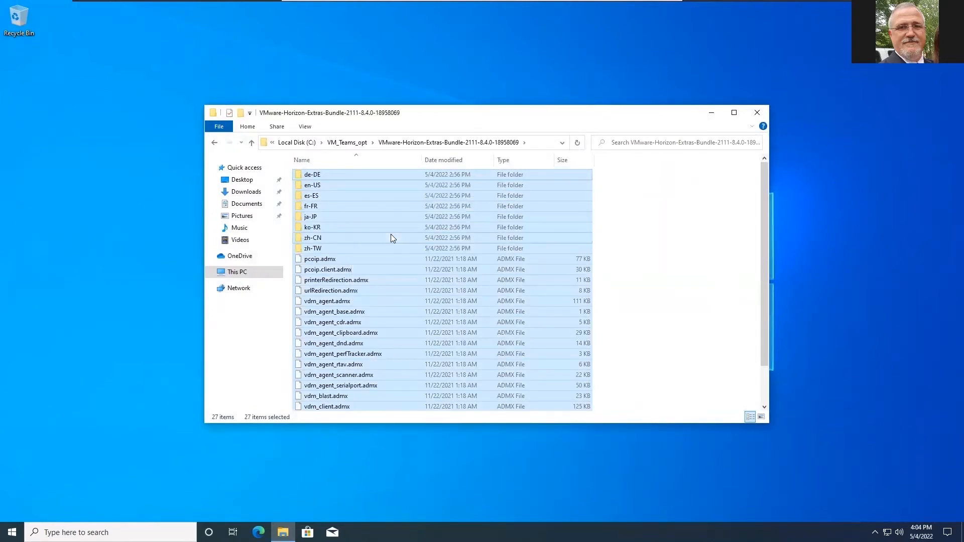
# Step: Paste the copied policy templates into C:\Windows\PolicyDefinitions, raising the administrator permission prompt
pyautogui.click(238, 272)
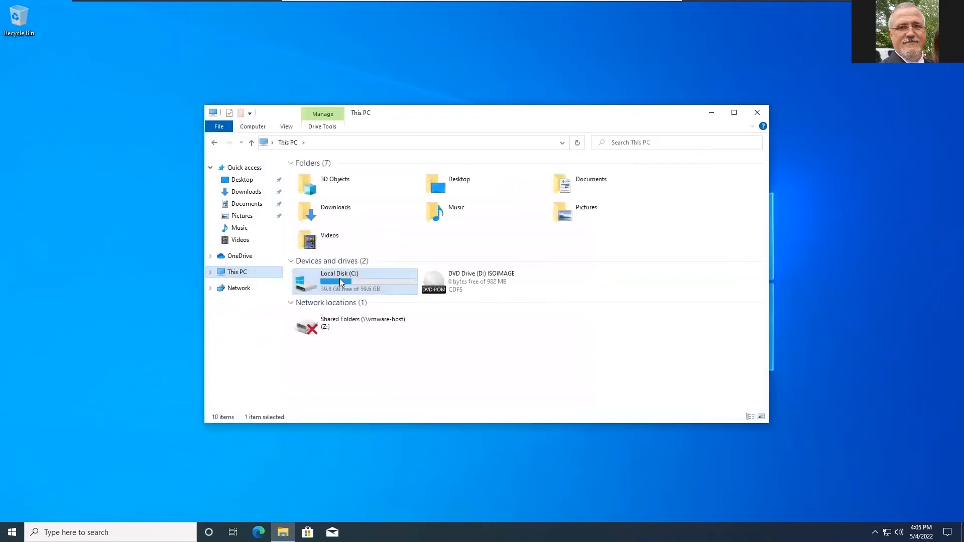
pyautogui.doubleClick(338, 281)
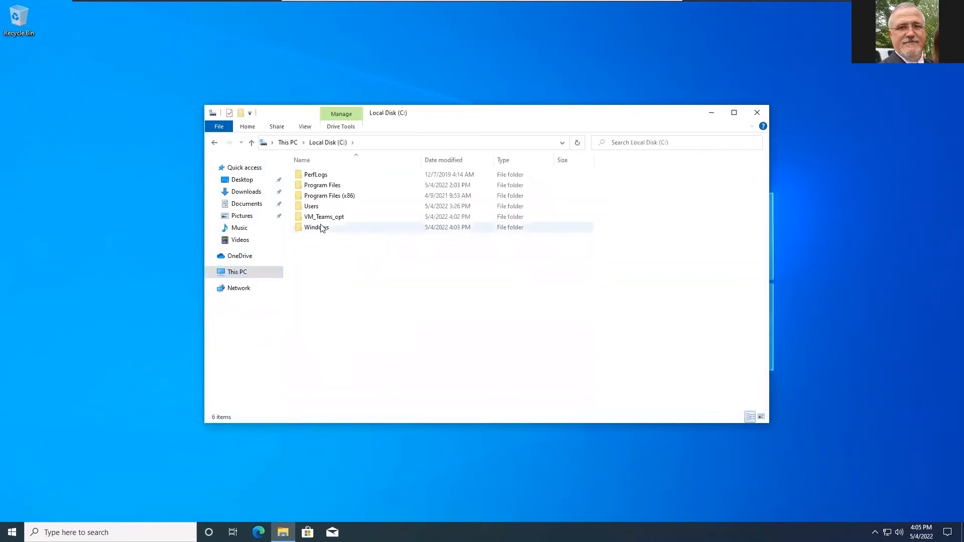
pyautogui.doubleClick(316, 227)
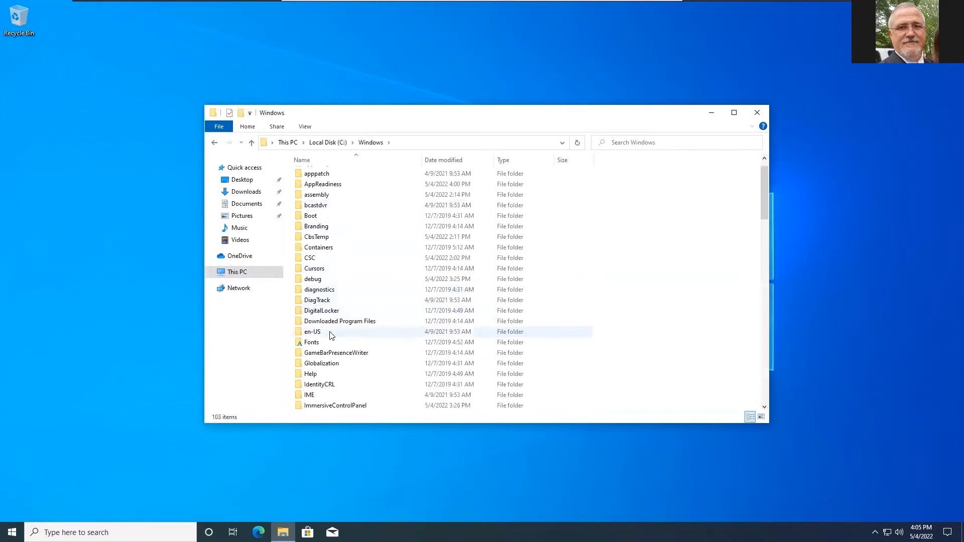
pyautogui.scroll(-3)
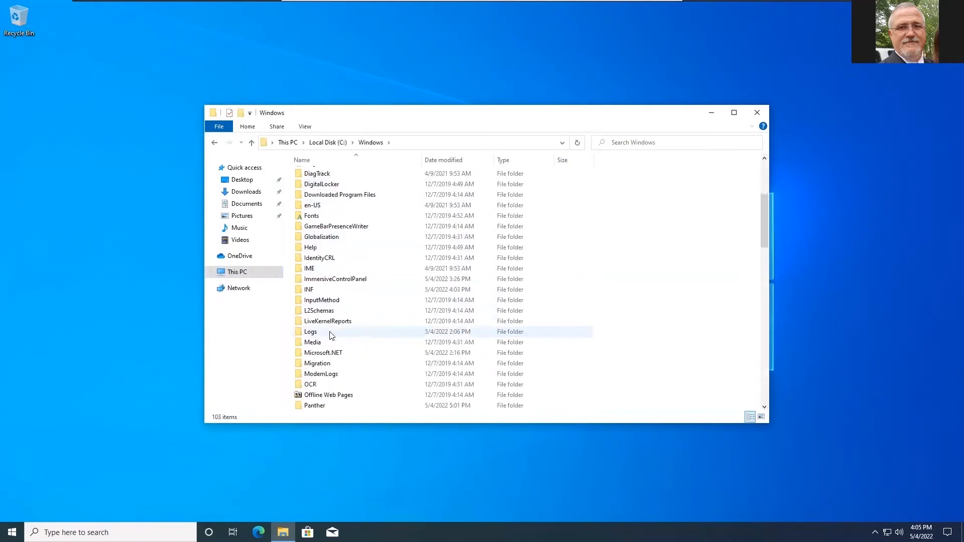
pyautogui.scroll(-3)
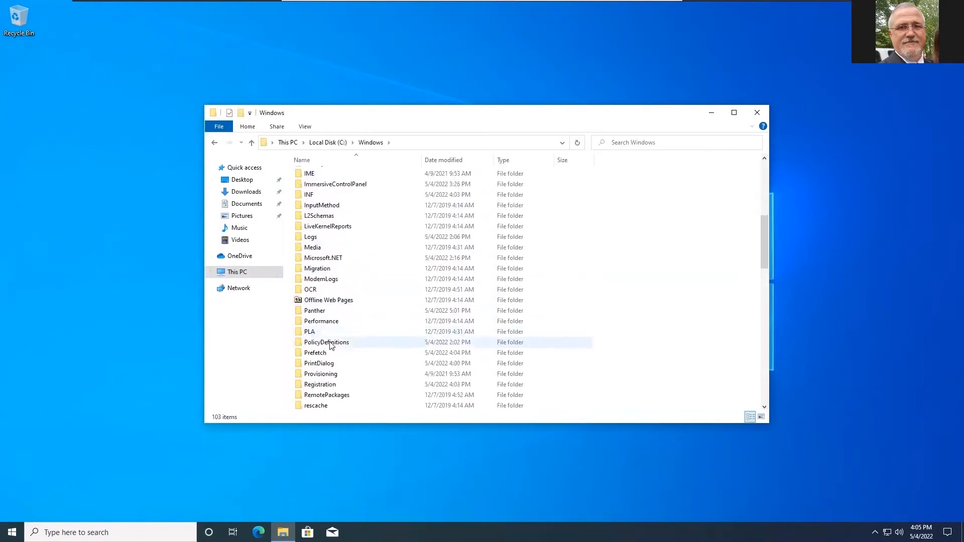
pyautogui.click(327, 341)
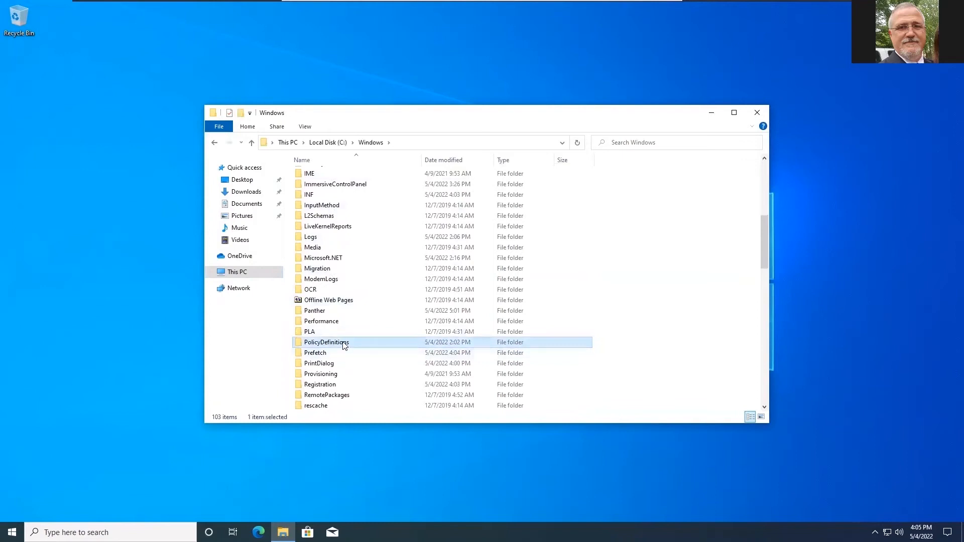
pyautogui.doubleClick(327, 342)
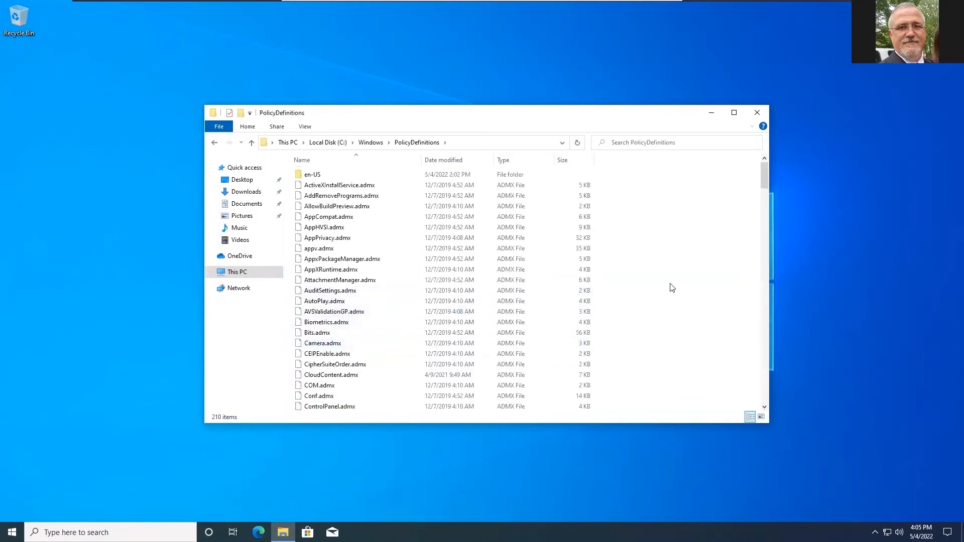
pyautogui.rightClick(672, 288)
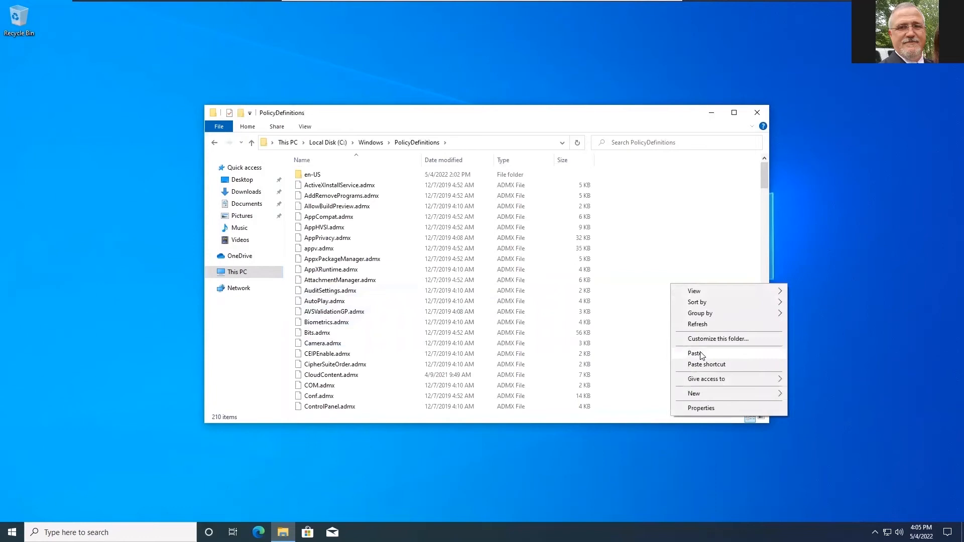
pyautogui.click(695, 354)
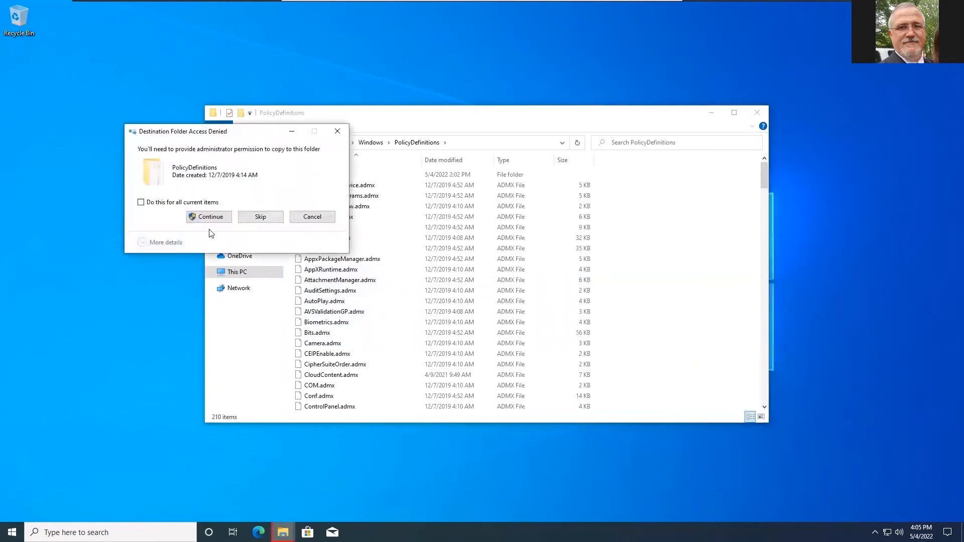
# Step: Grant administrator permission for all items to complete the copy, then close File Explorer
pyautogui.click(141, 202)
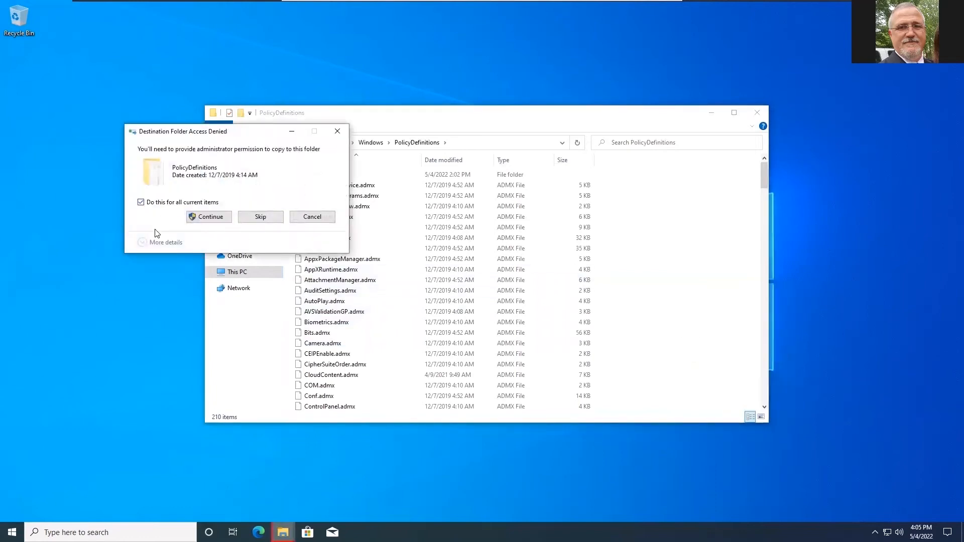
pyautogui.click(209, 217)
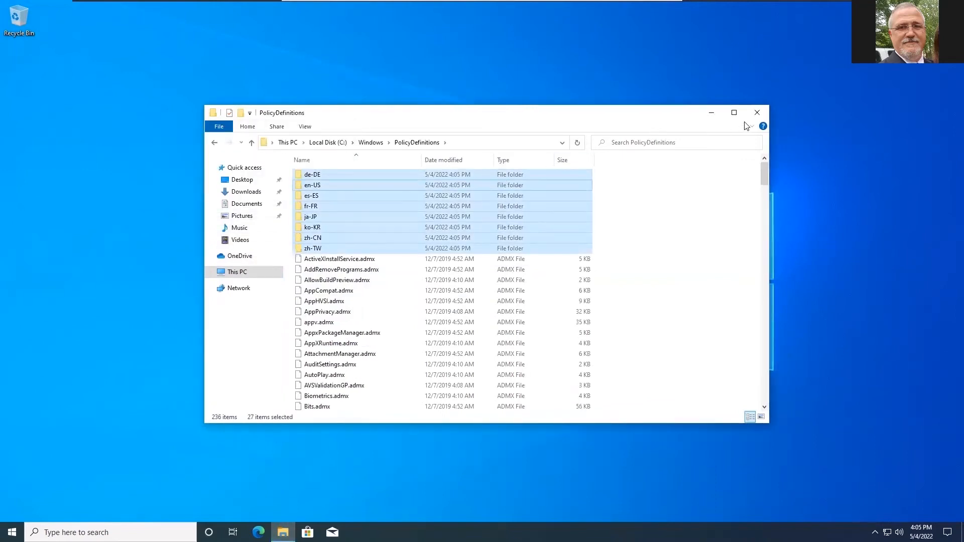
pyautogui.click(756, 113)
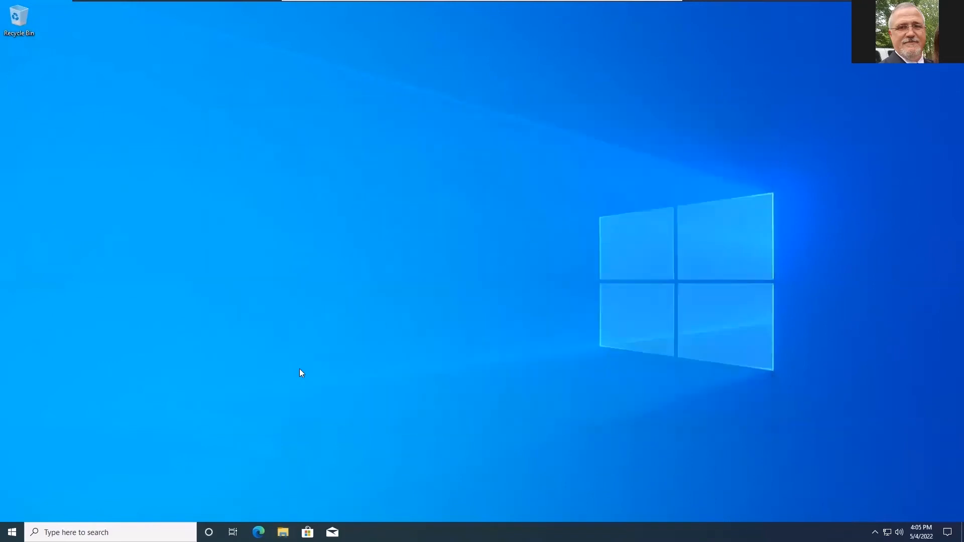
# Step: Launch Edit group policy via Windows search and enlarge the editor window and tree pane
pyautogui.click(93, 532)
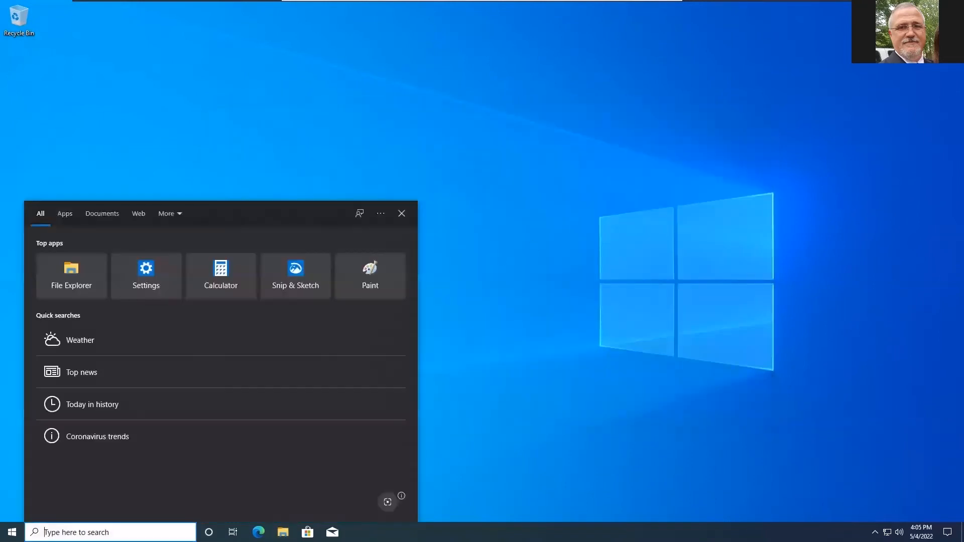
pyautogui.write('gpedit')
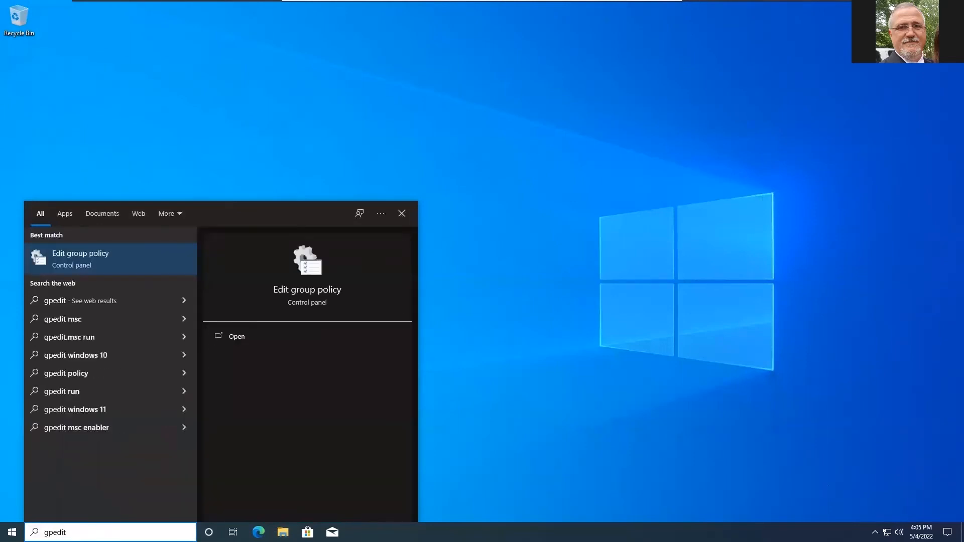
pyautogui.click(81, 258)
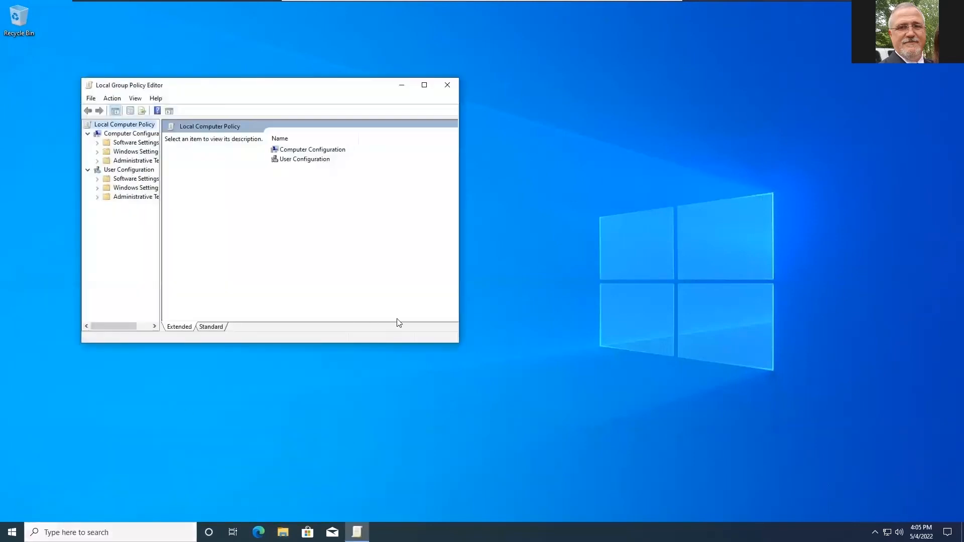
pyautogui.moveTo(458, 344); pyautogui.dragTo(688, 473)
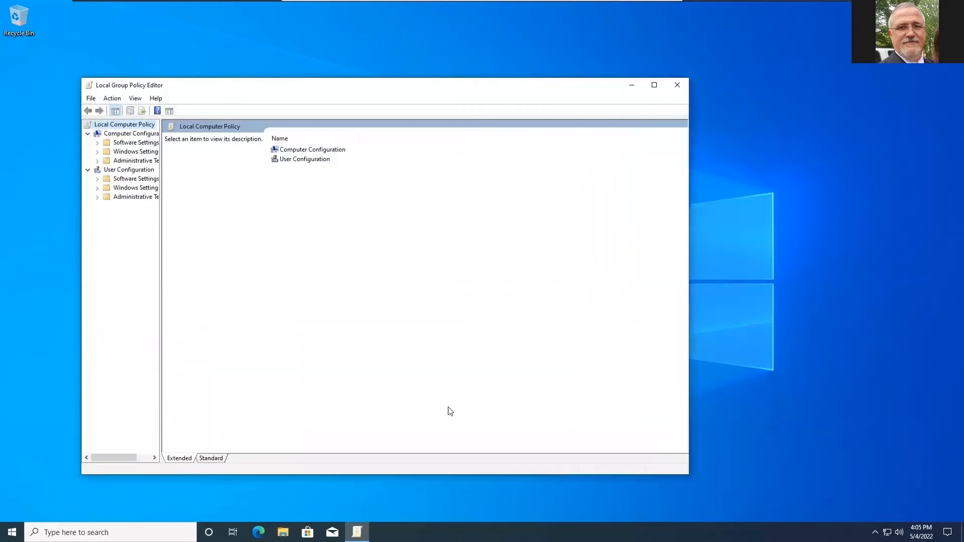
pyautogui.moveTo(160, 337); pyautogui.dragTo(220, 336)
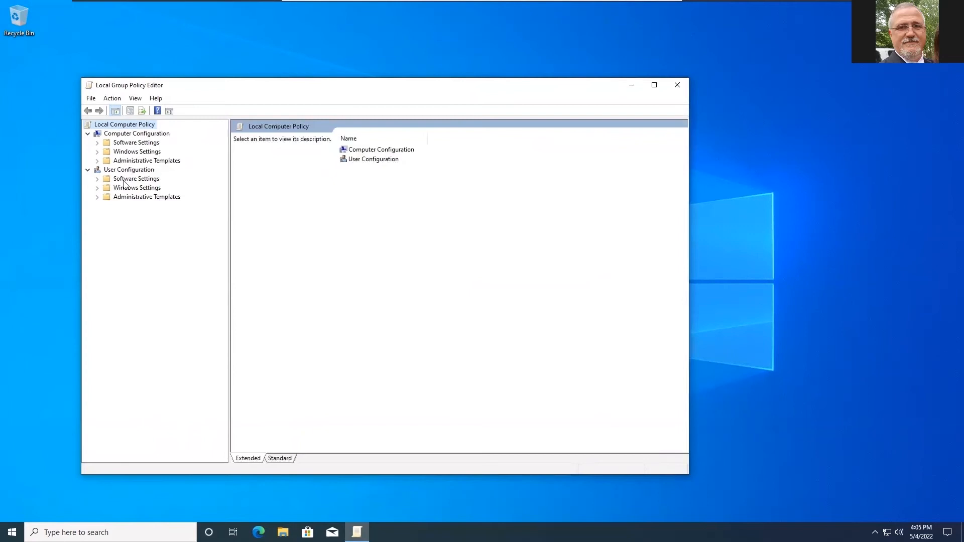
# Step: Expand Administrative Templates > VMware View Agent Configuration and select the VMware HTML5 Features folder
pyautogui.click(146, 161)
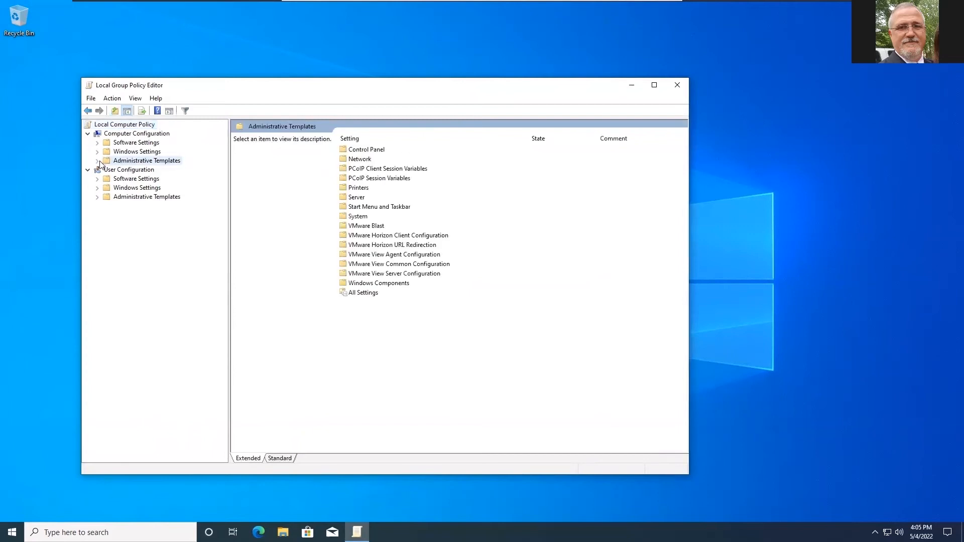
pyautogui.click(98, 161)
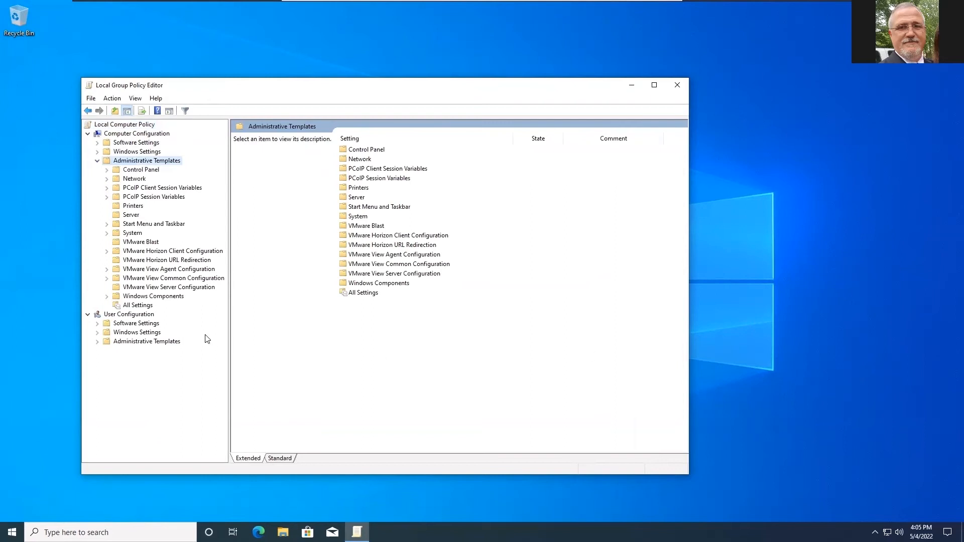
pyautogui.moveTo(150, 280)
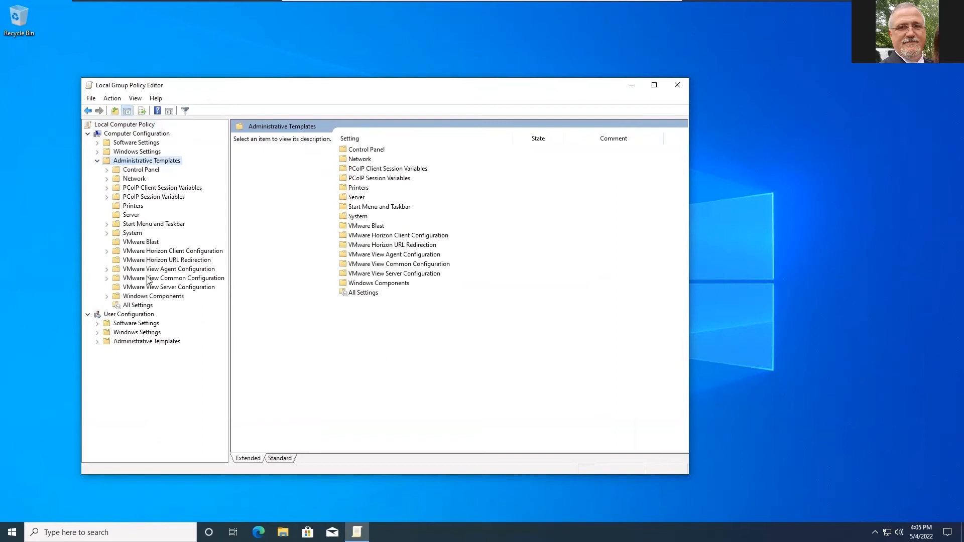
pyautogui.click(169, 270)
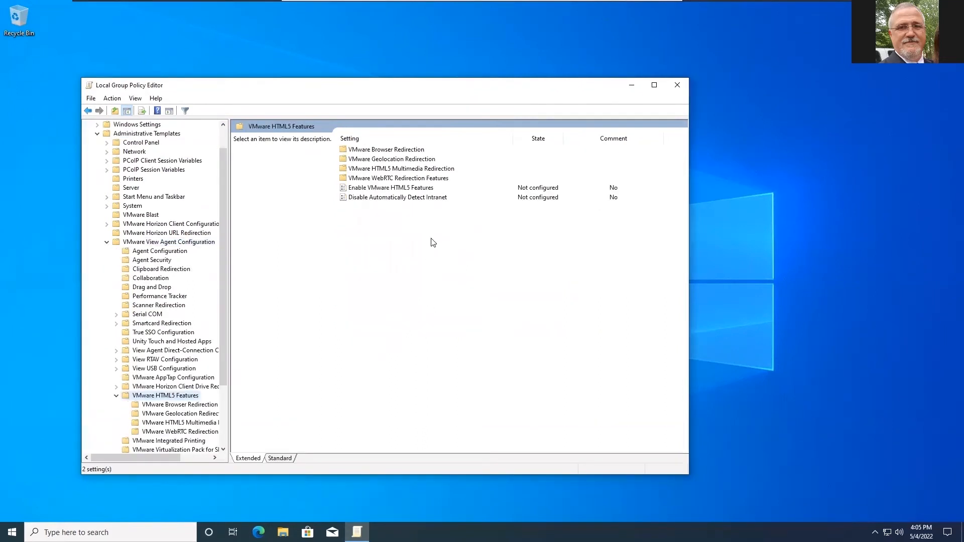
pyautogui.click(391, 188)
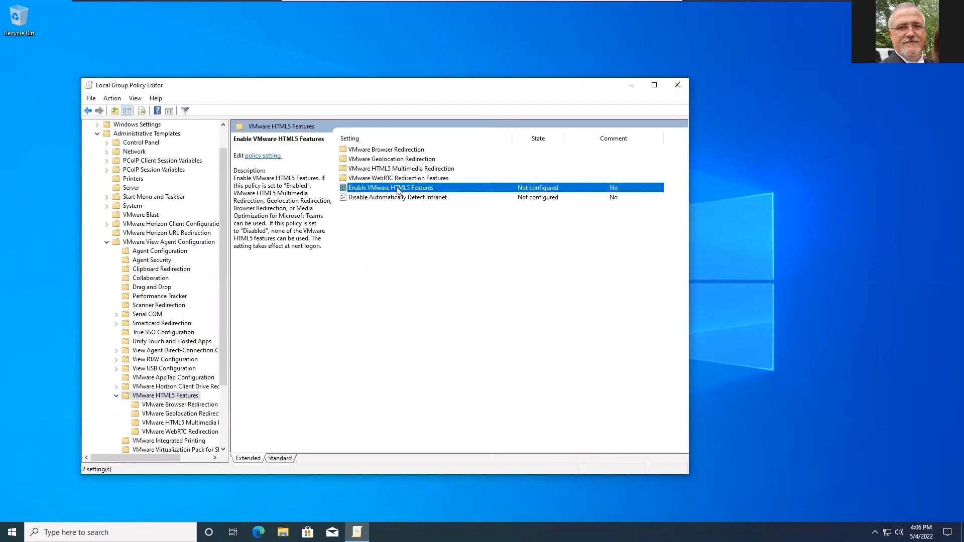
# Step: Set the Enable VMware HTML5 Features policy to Enabled
pyautogui.doubleClick(391, 188)
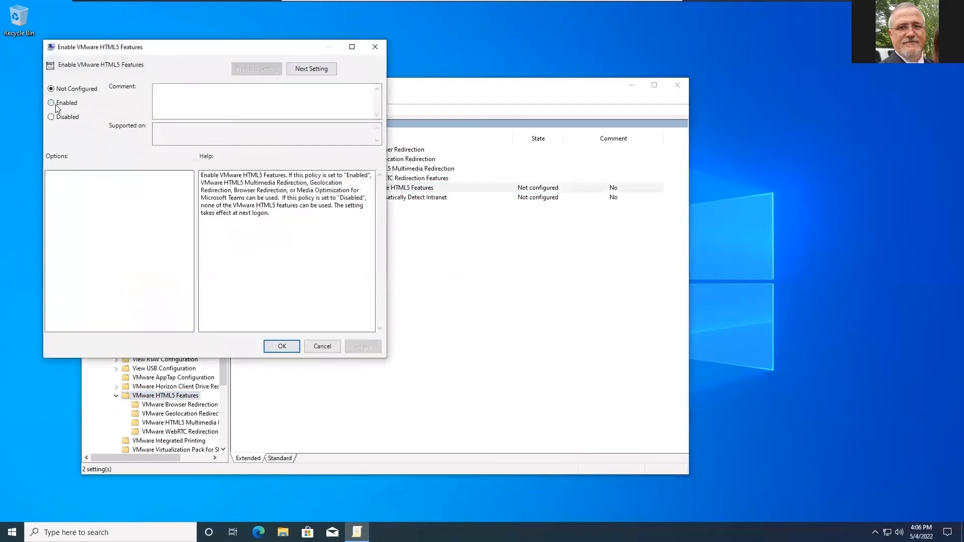
pyautogui.click(51, 103)
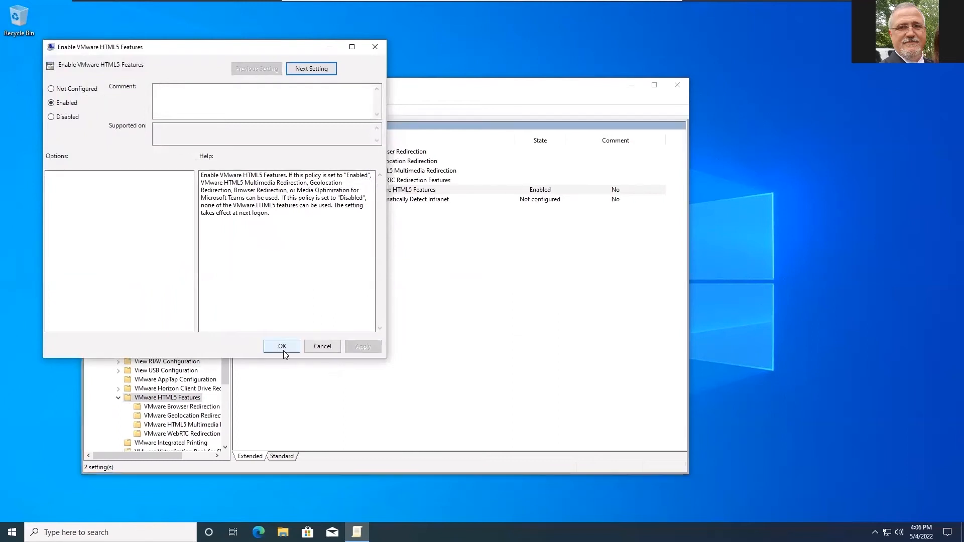
pyautogui.click(281, 346)
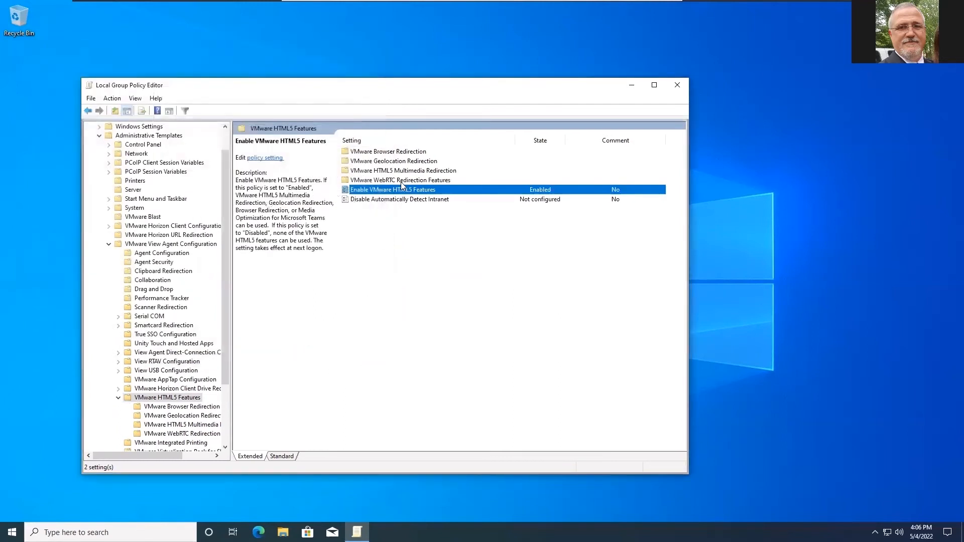
# Step: Set Enable Media Optimization for Microsoft Teams under WebRTC Redirection Features to Enabled, then close the editor
pyautogui.click(182, 434)
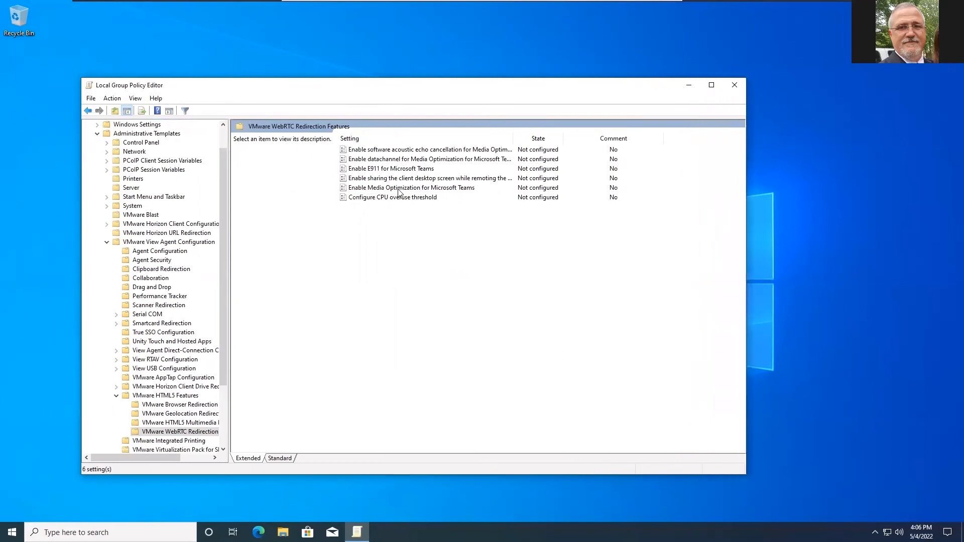
pyautogui.doubleClick(409, 187)
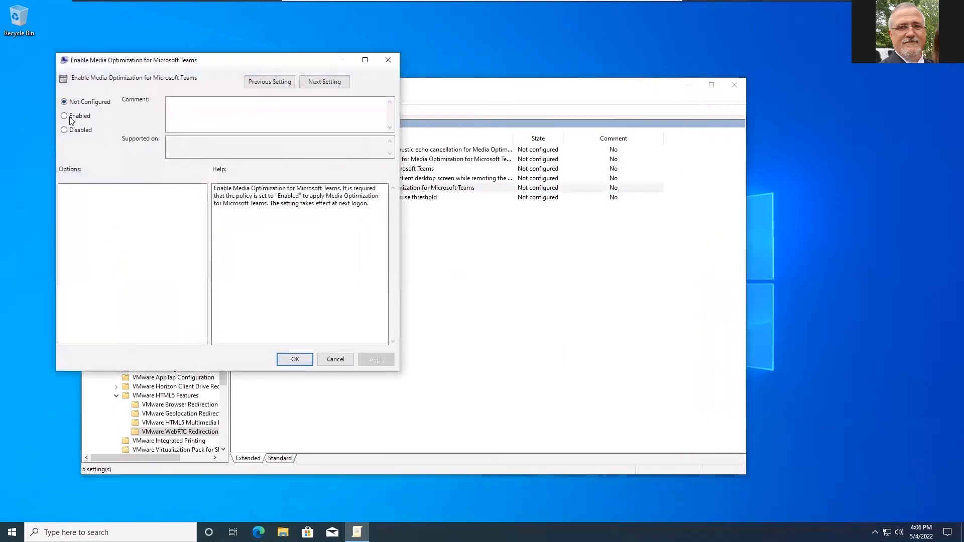
pyautogui.click(64, 115)
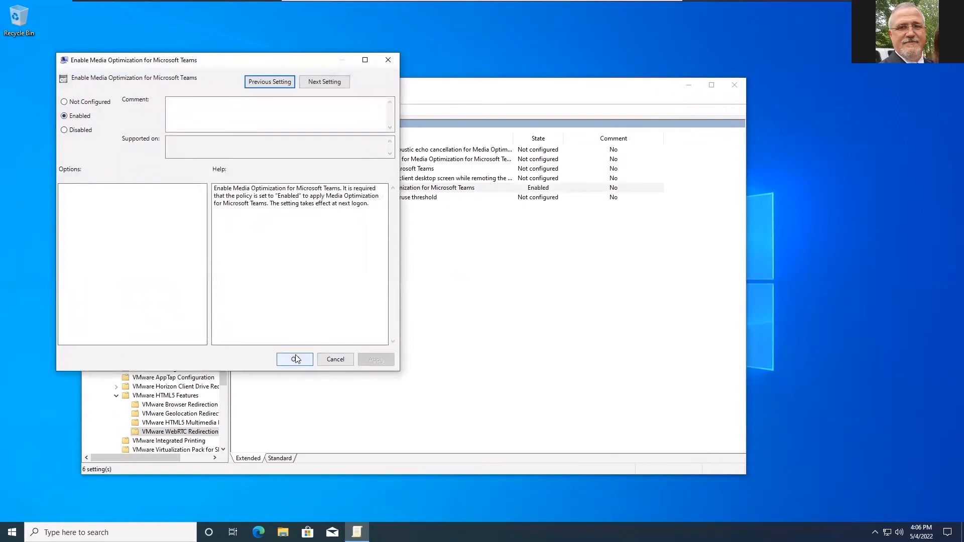
pyautogui.click(295, 359)
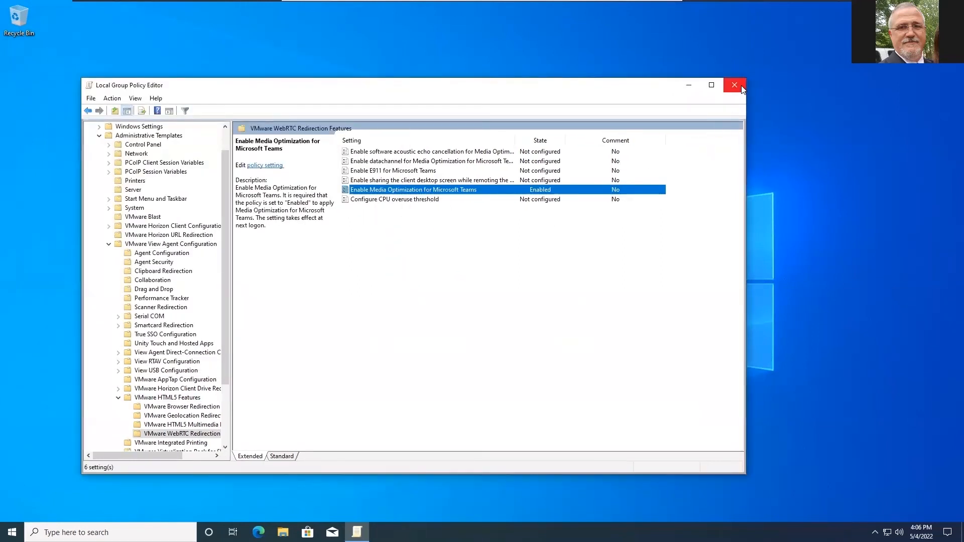
pyautogui.click(733, 84)
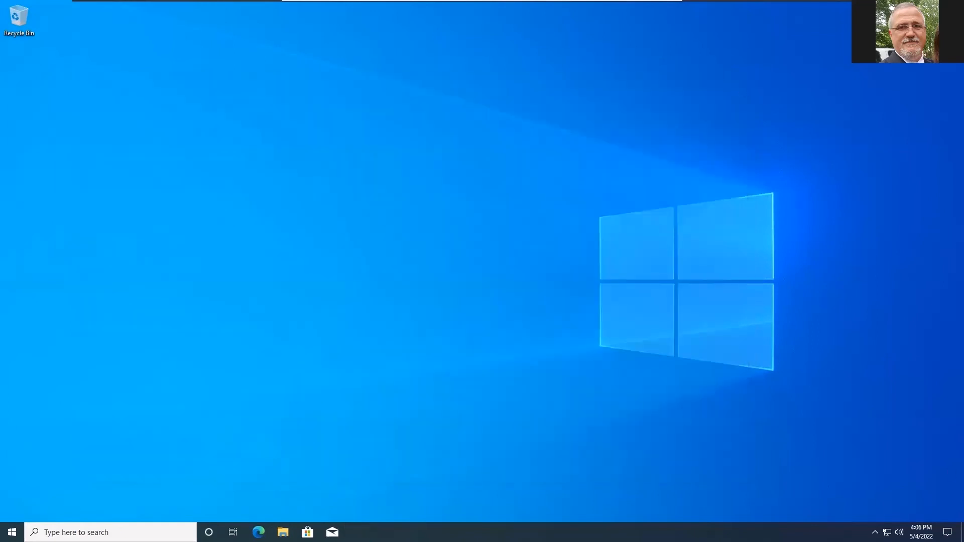
# Step: Run the Teams_windows_x64 installer from C:\VM_Teams_opt and allow it to make changes
pyautogui.click(283, 533)
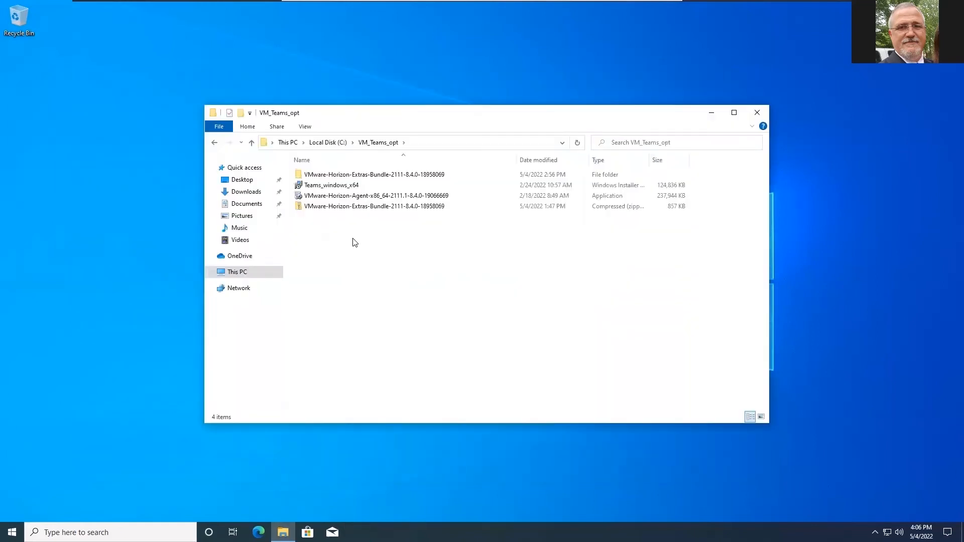
pyautogui.doubleClick(330, 185)
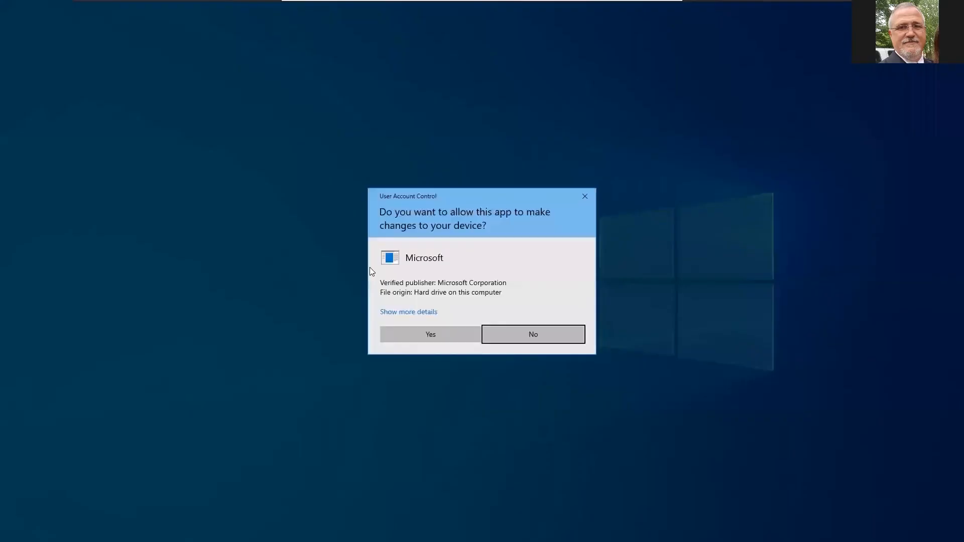
pyautogui.click(430, 333)
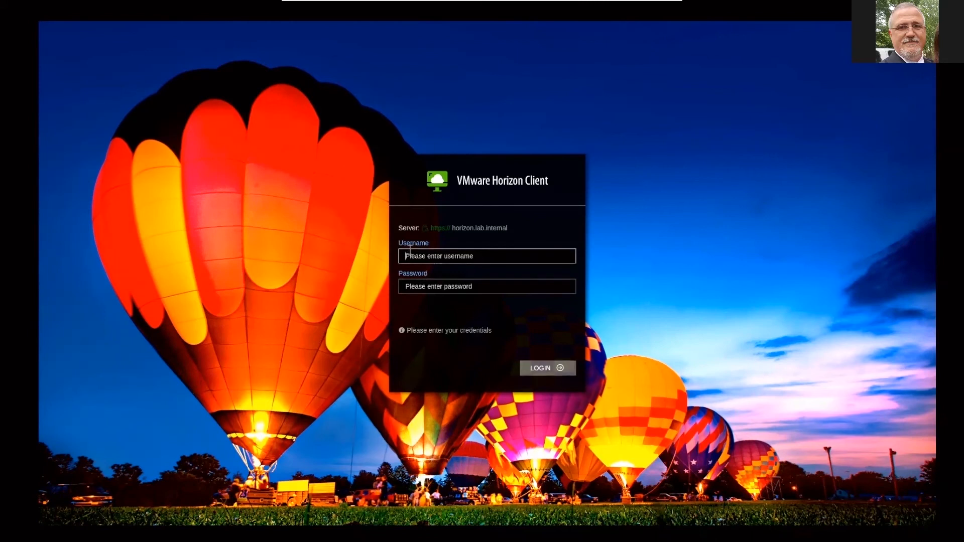
pyautogui.write('sbraun')
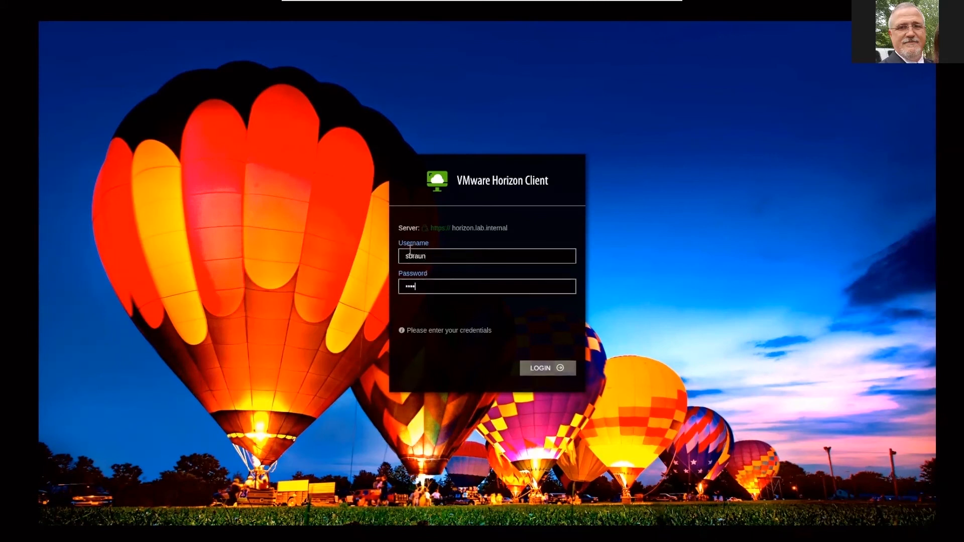
pyautogui.click(546, 368)
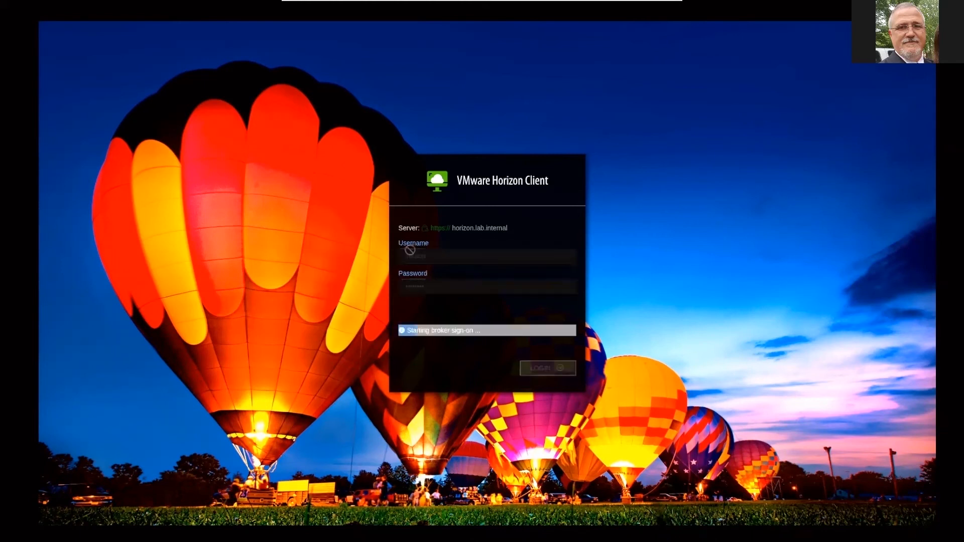
pyautogui.click(547, 368)
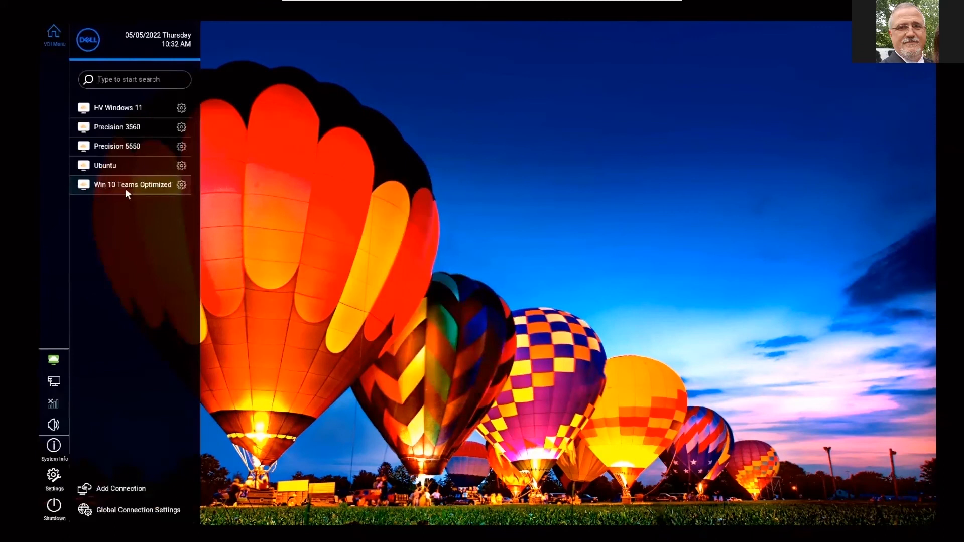
pyautogui.click(131, 185)
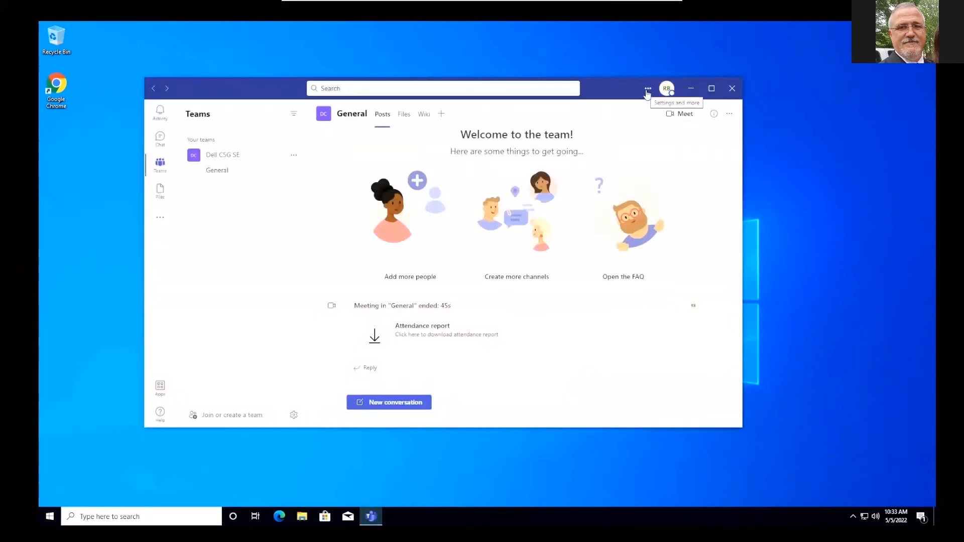
# Step: Show the Teams About > Version banner reading 1.5.00.2164 VMware Media Optimized, then close Teams
pyautogui.click(646, 88)
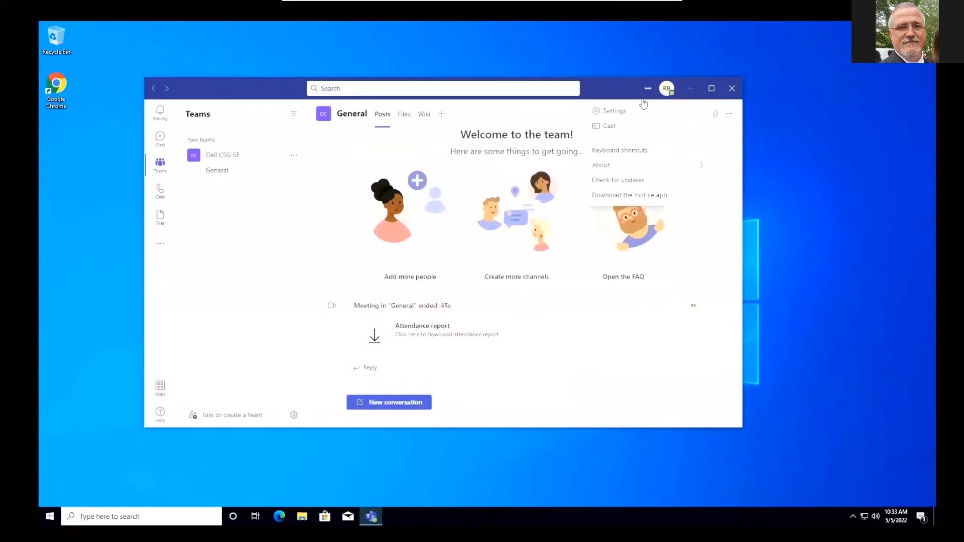
pyautogui.click(601, 164)
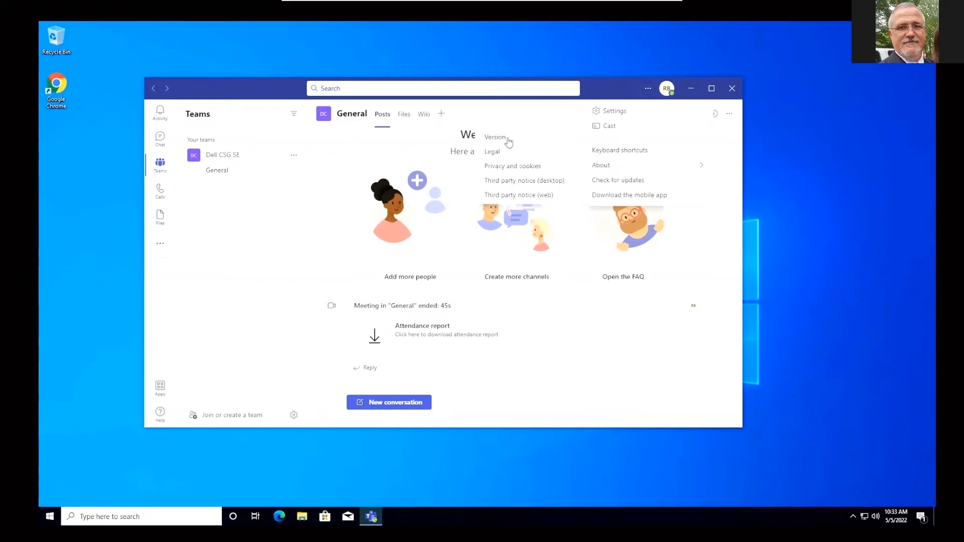
pyautogui.click(495, 138)
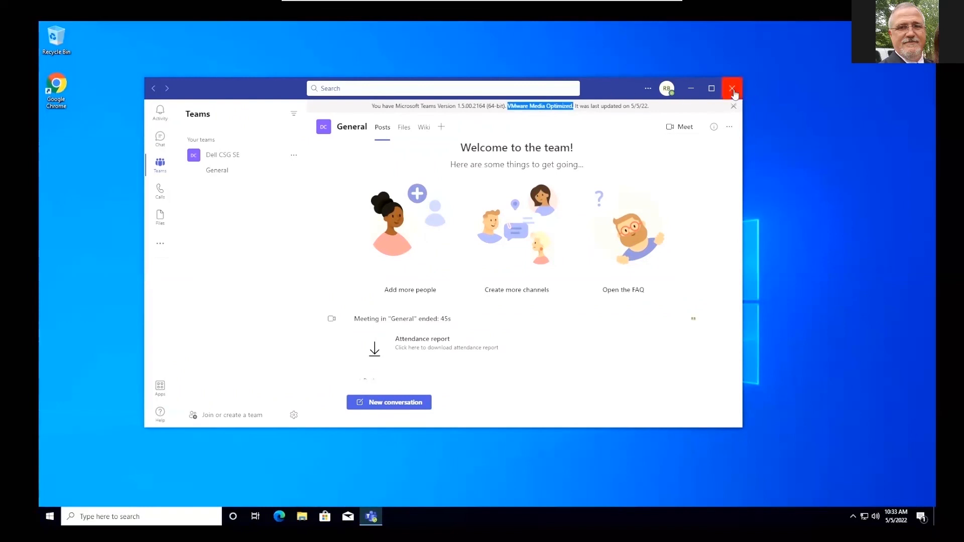
pyautogui.click(732, 88)
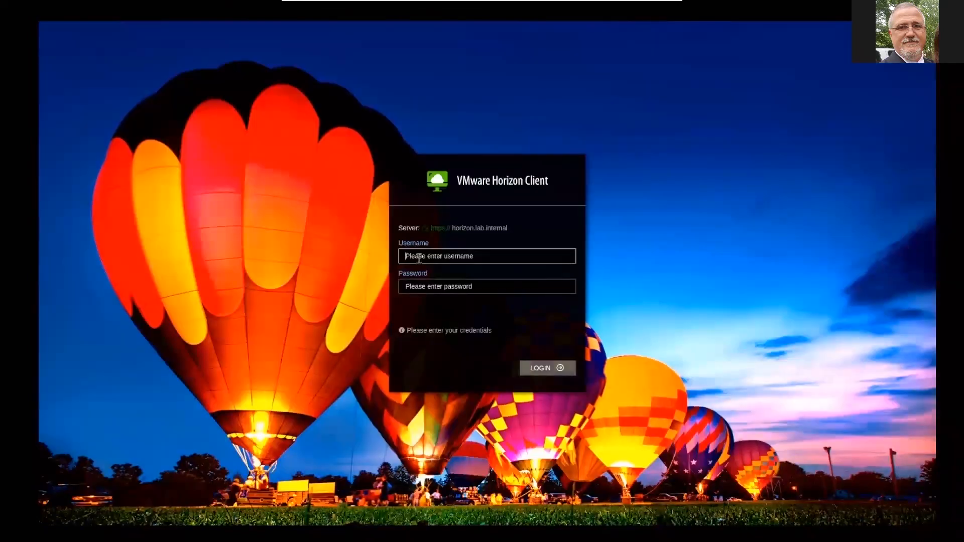
# Step: Sign in to the Horizon server as 'sbrain', reach the remote desktop, and close Microsoft Teams
pyautogui.write('sbrain')
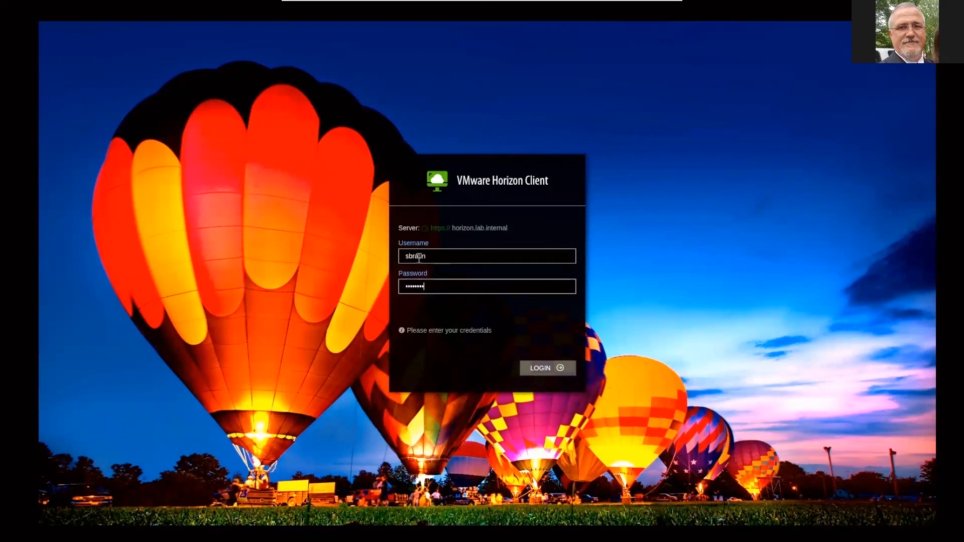
pyautogui.click(547, 368)
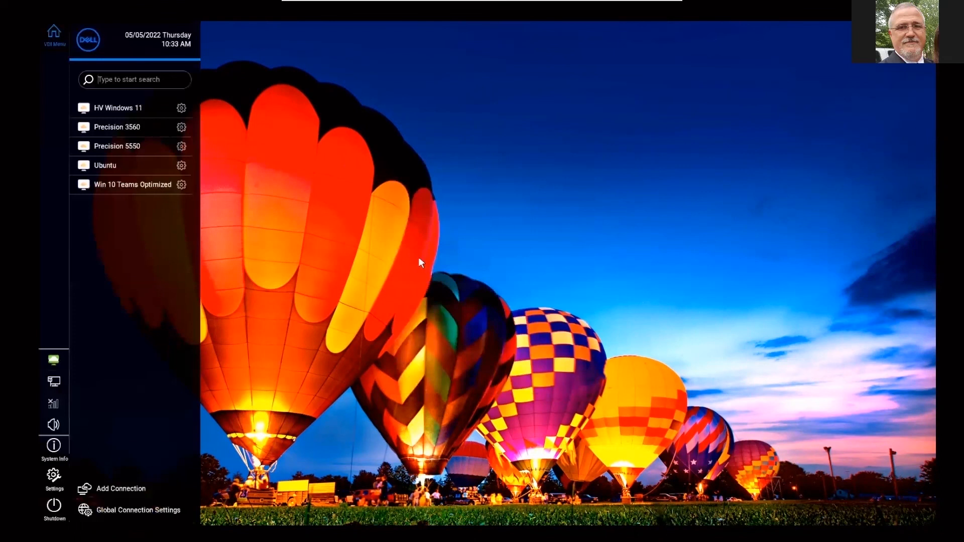
pyautogui.moveTo(105, 164)
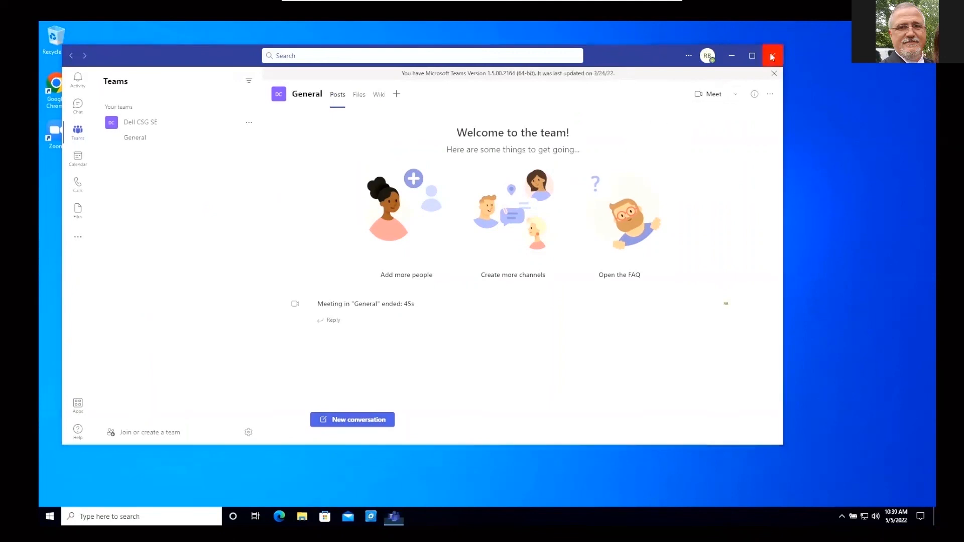
pyautogui.click(773, 56)
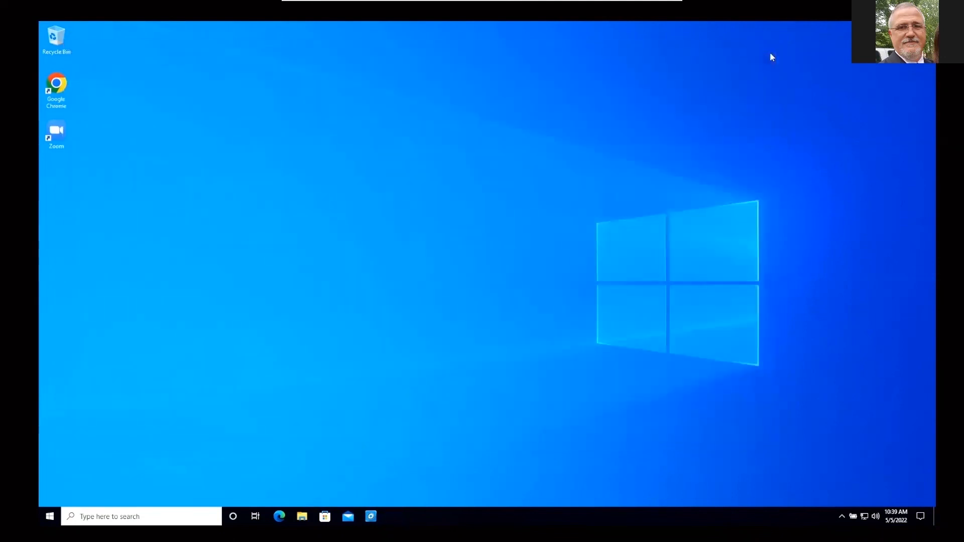